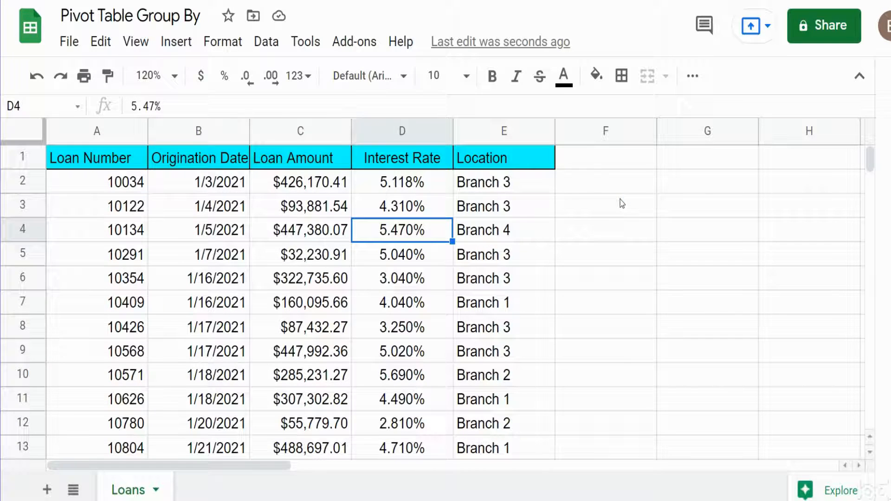
pyautogui.moveTo(503, 280)
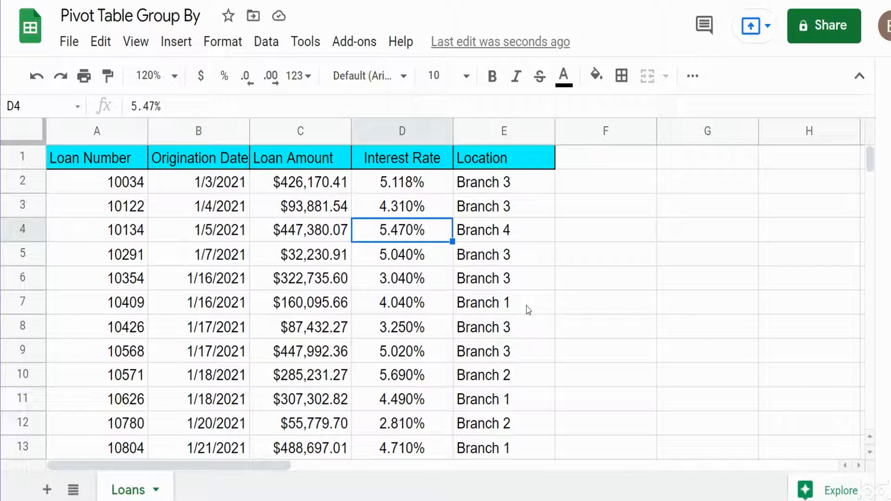
pyautogui.moveTo(204, 134)
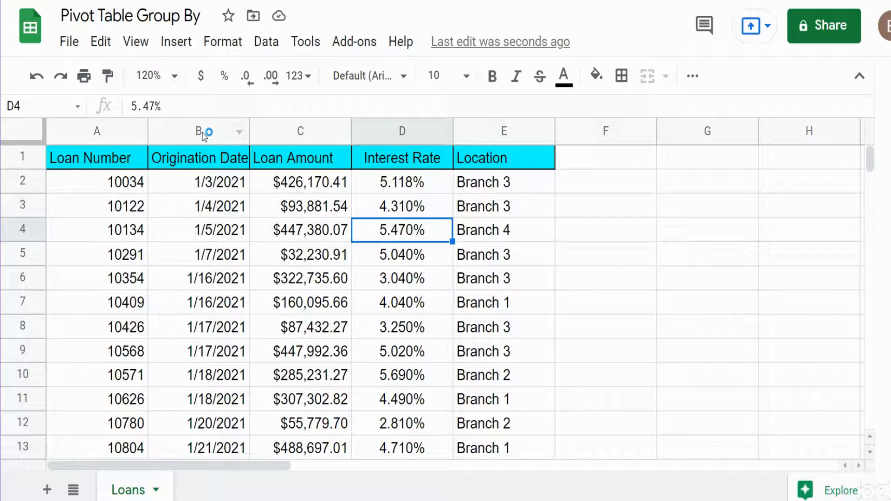
# Select a loan data cell, start a pivot table, and edit its range to Loans!A1:E.
pyautogui.click(198, 131)
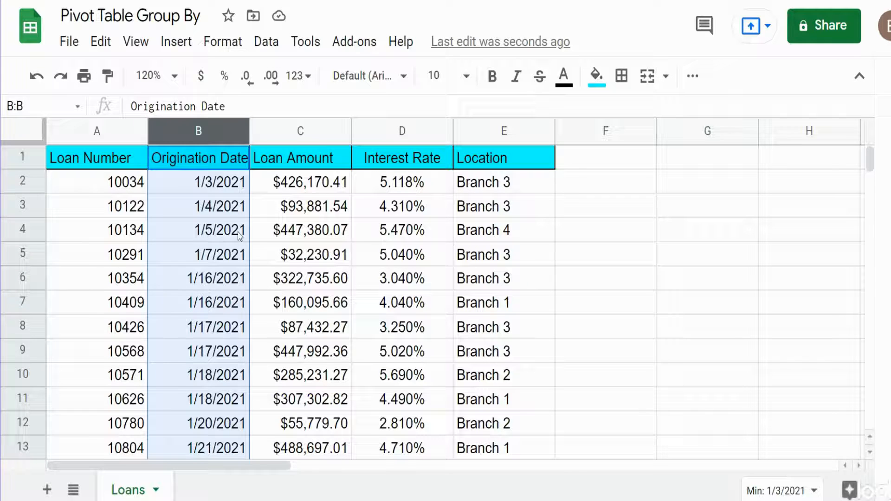
pyautogui.click(198, 206)
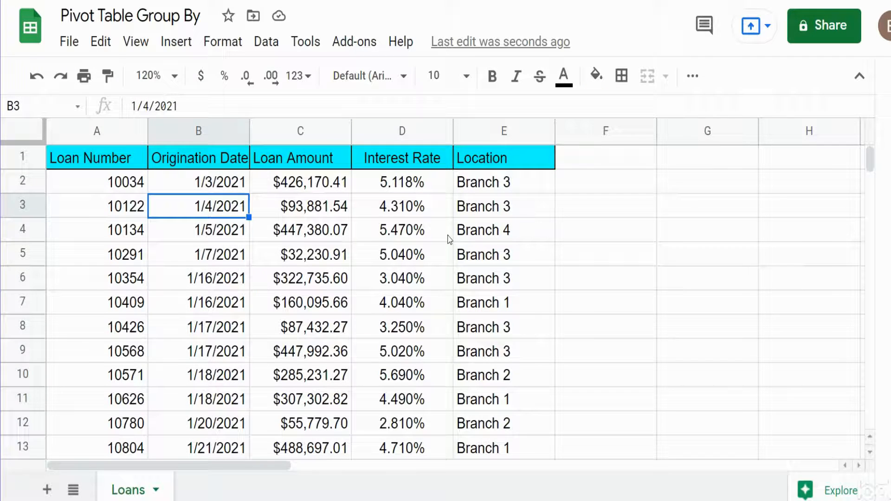
pyautogui.click(266, 41)
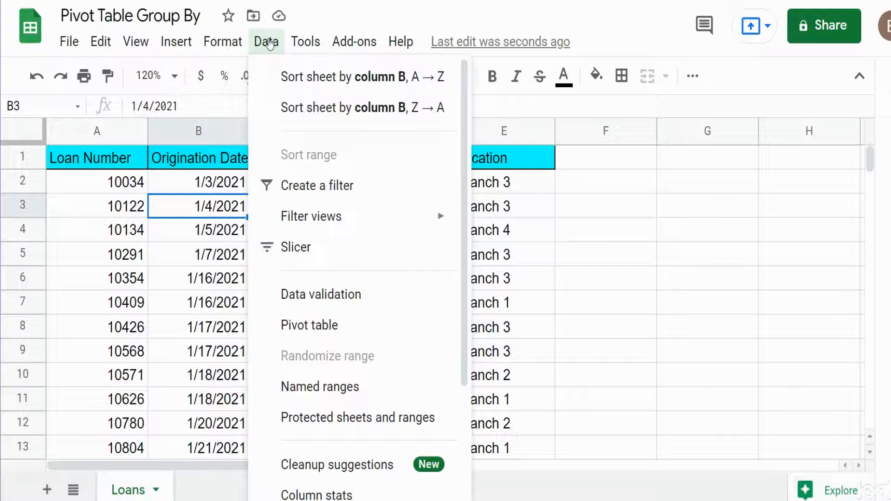
pyautogui.moveTo(309, 325)
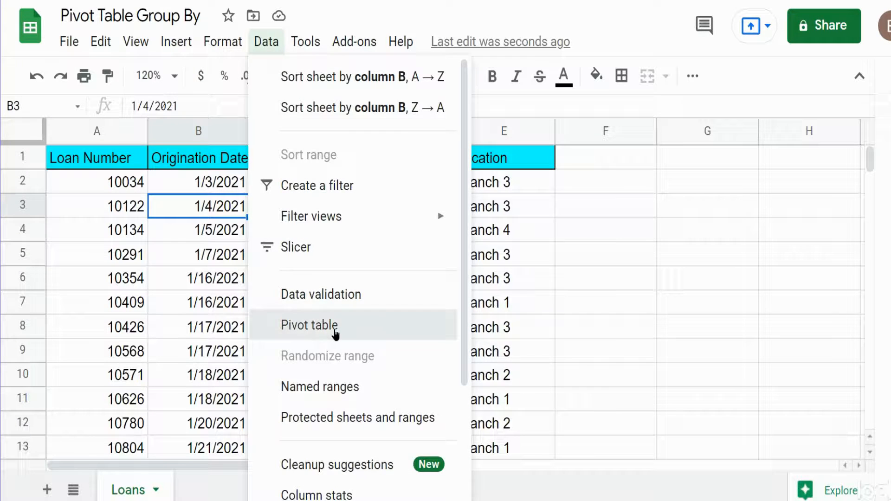
pyautogui.click(310, 325)
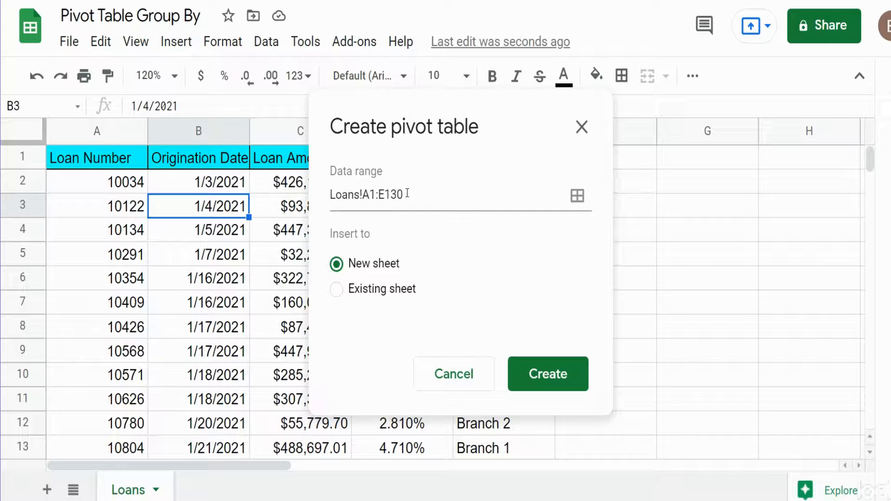
pyautogui.doubleClick(396, 195)
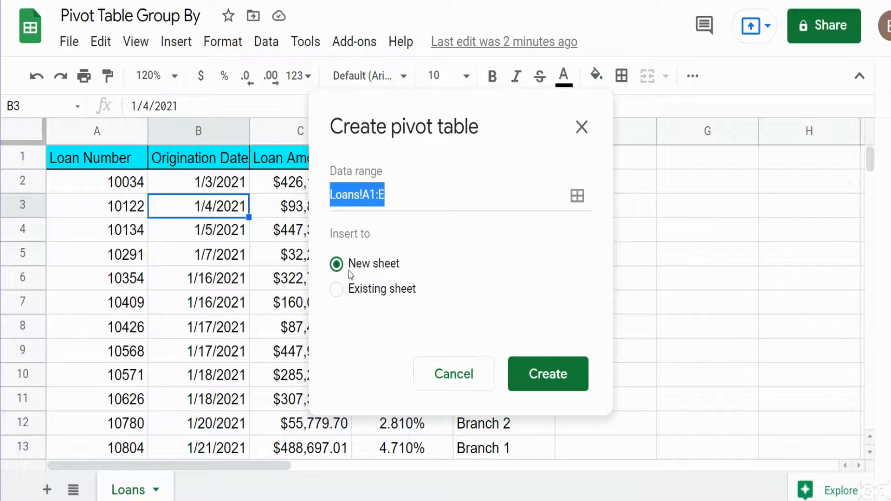
pyautogui.moveTo(468, 305)
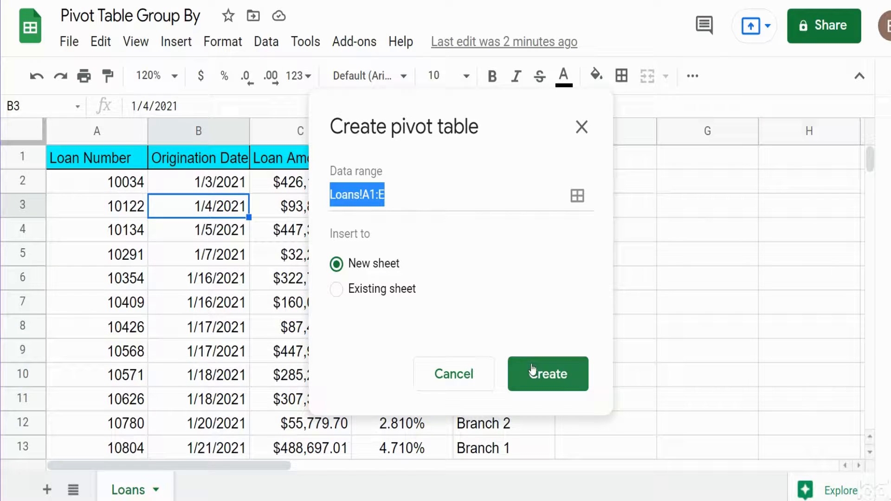
# Create the pivot on a new sheet and place Origination Date into Rows.
pyautogui.click(547, 374)
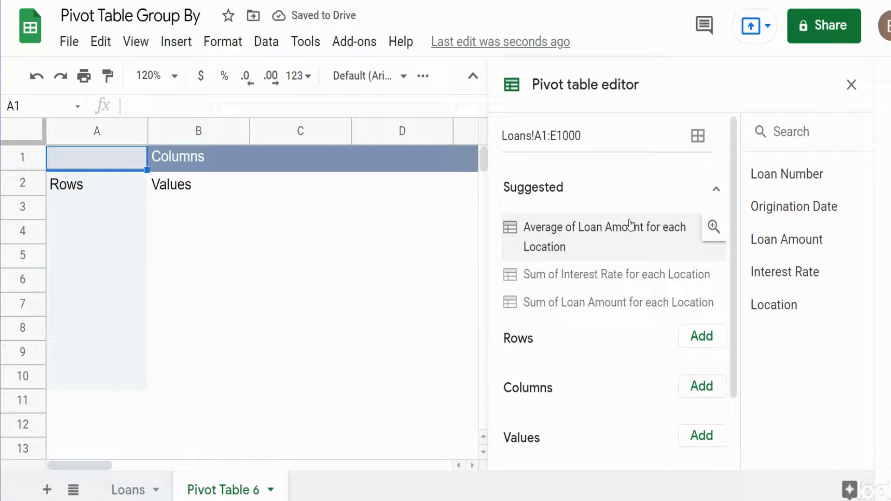
pyautogui.moveTo(605, 91)
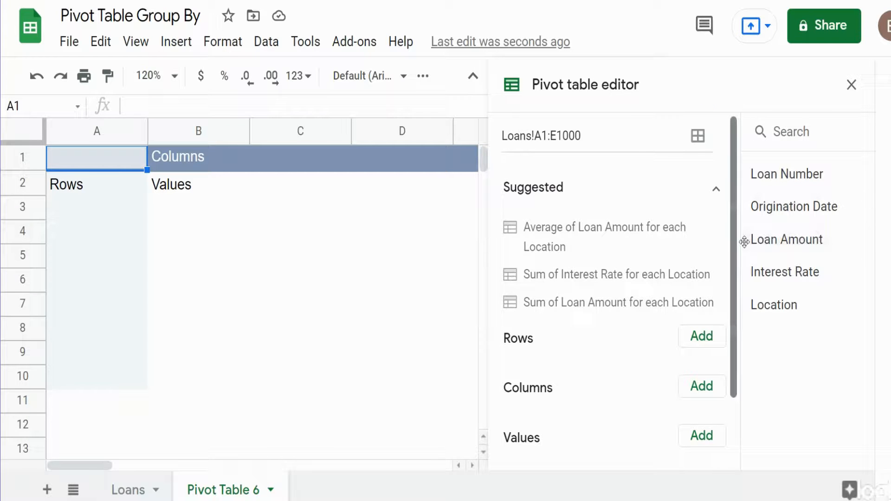
pyautogui.scroll(-3)
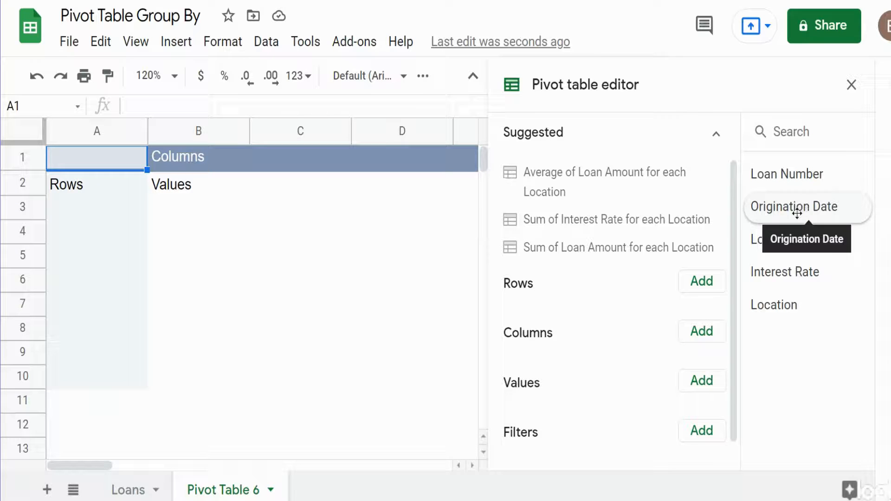
pyautogui.moveTo(797, 206); pyautogui.dragTo(552, 304)
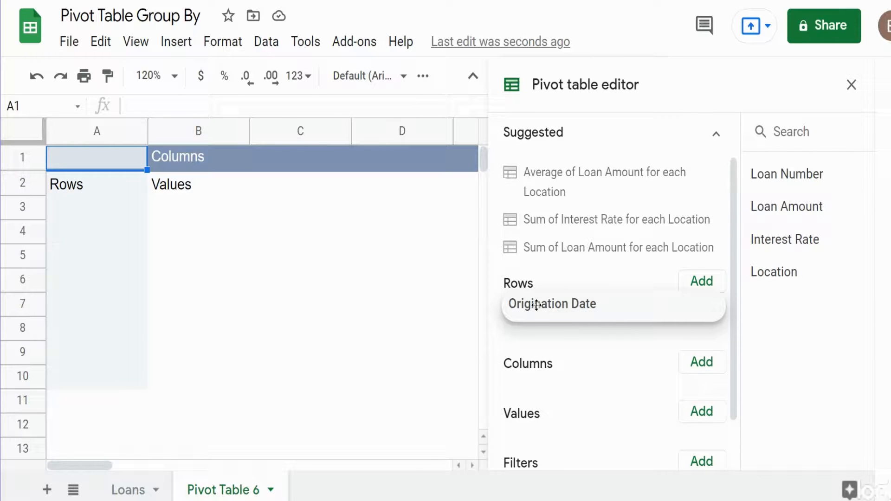
pyautogui.click(551, 304)
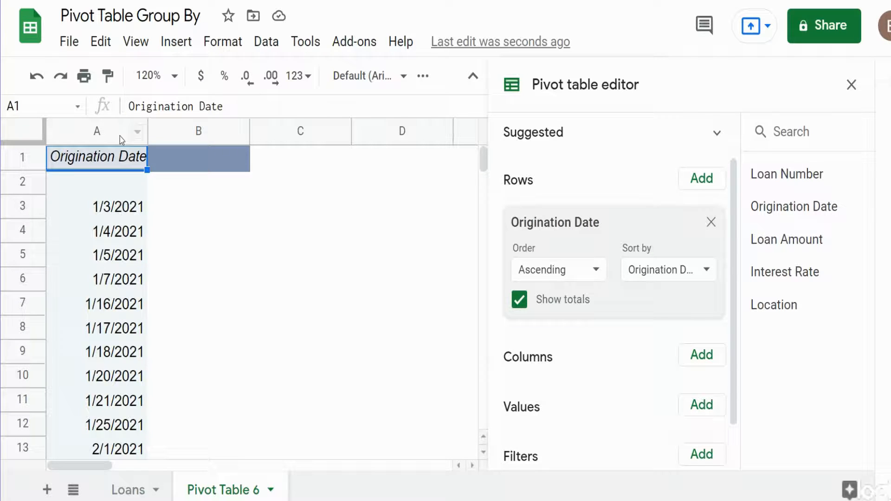
pyautogui.moveTo(132, 293)
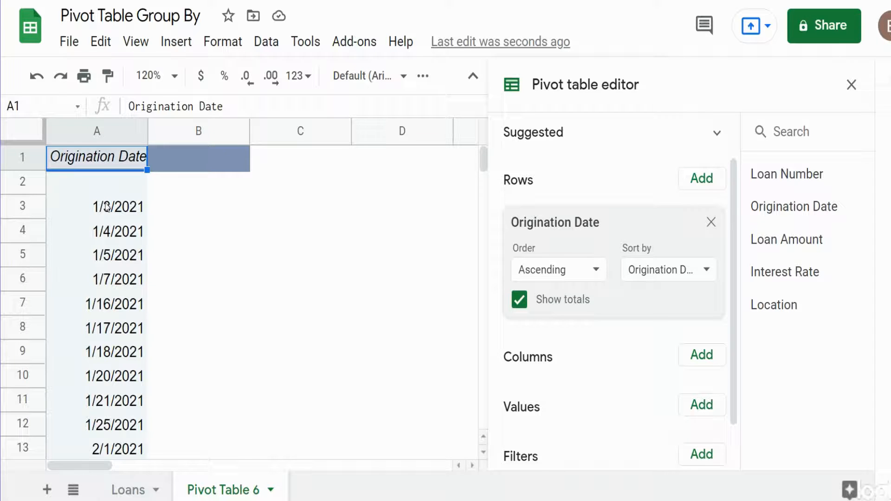
# Add an Origination Date filter with (Blanks) unchecked, so rows start at 1/3/2021.
pyautogui.click(96, 182)
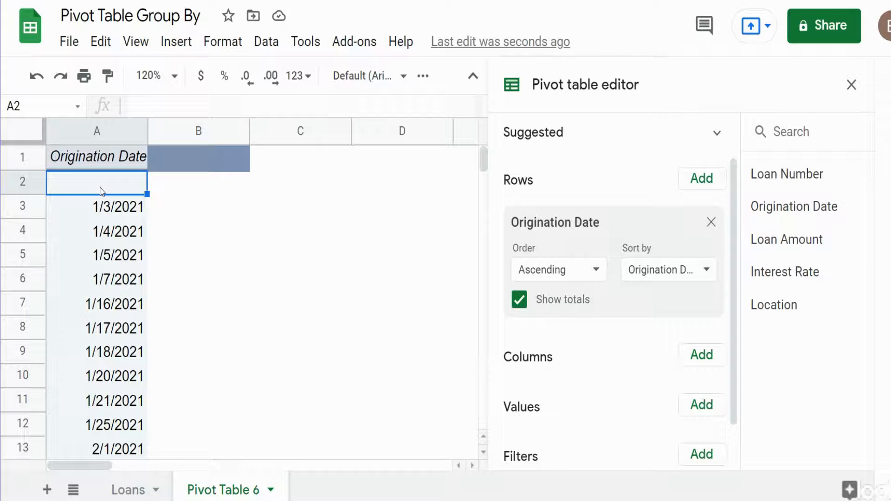
pyautogui.moveTo(602, 349)
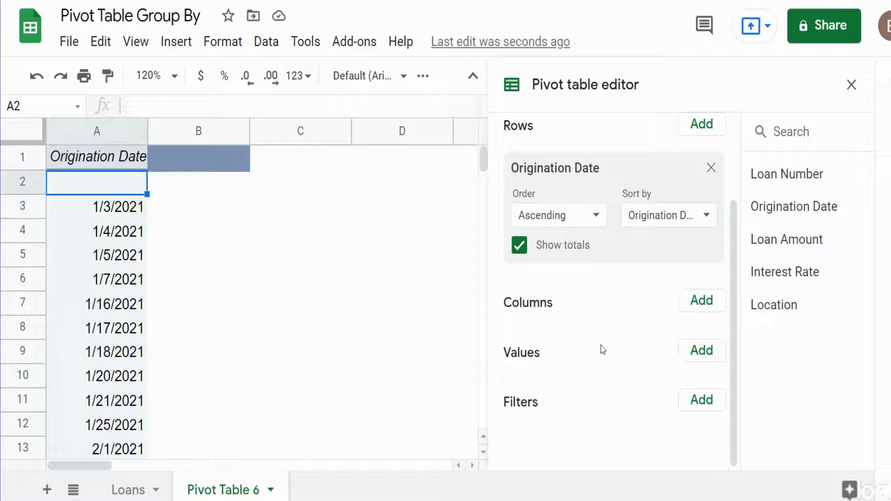
pyautogui.click(702, 400)
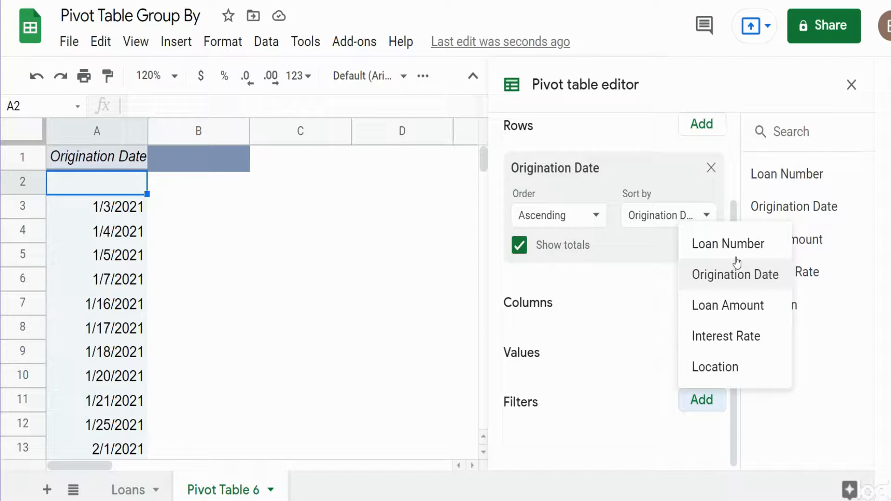
pyautogui.click(735, 275)
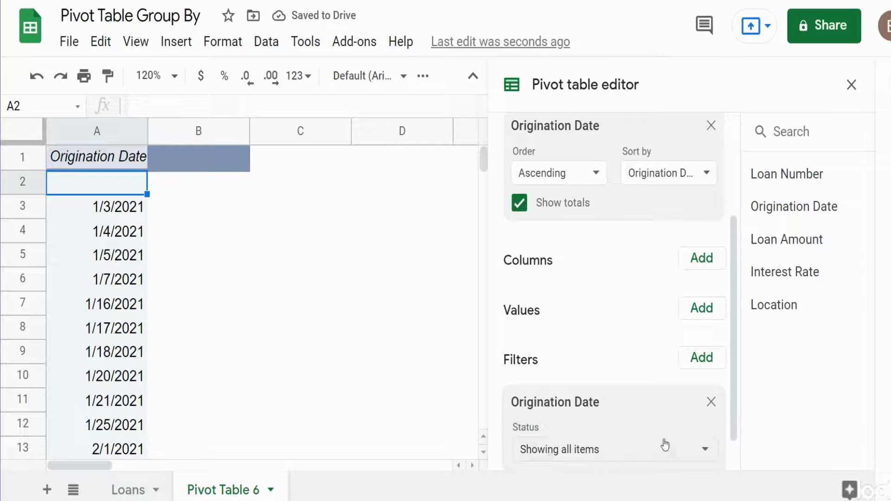
pyautogui.scroll(-3)
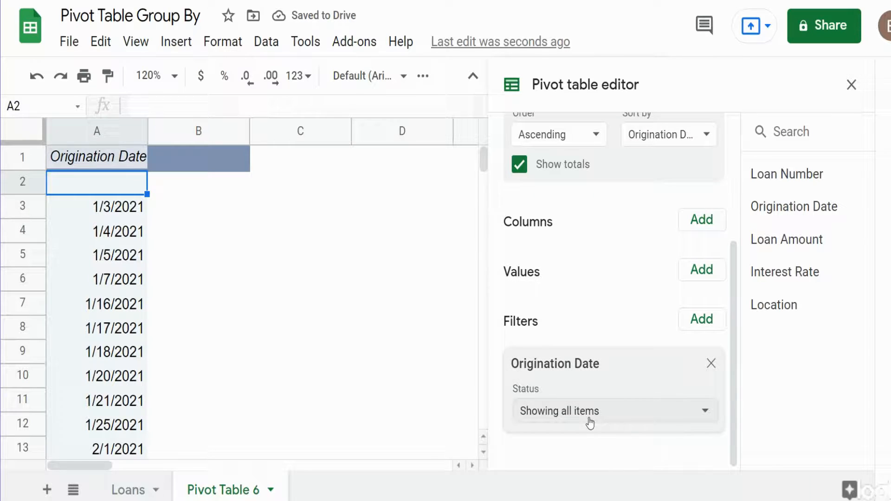
pyautogui.click(614, 410)
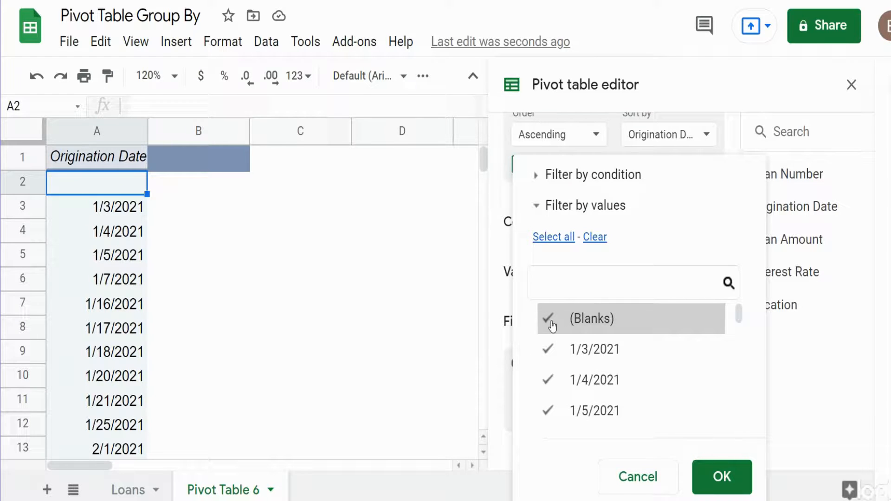
pyautogui.click(548, 319)
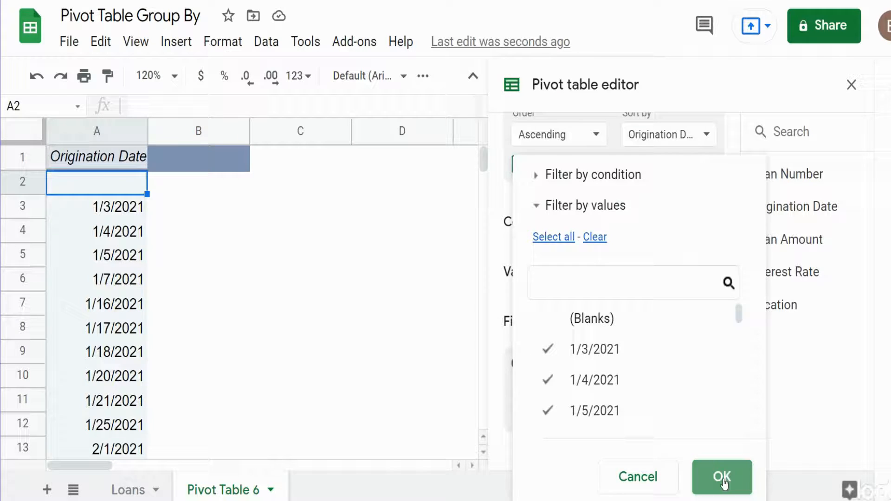
pyautogui.click(722, 476)
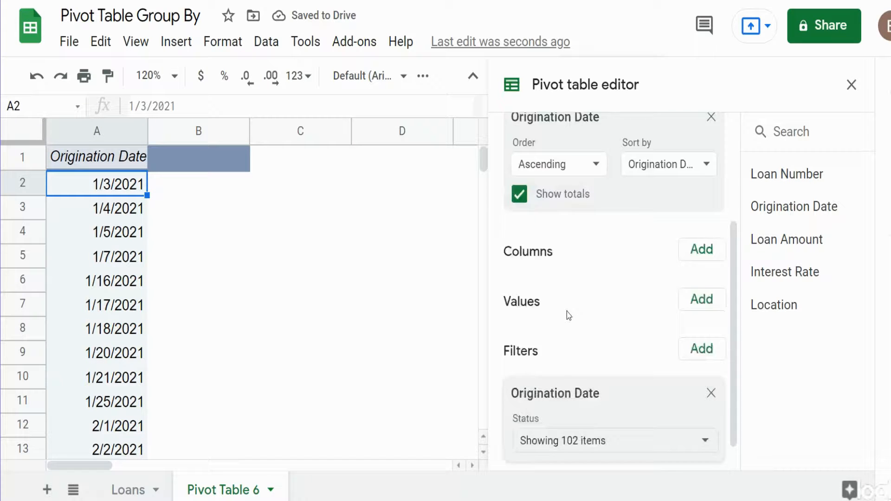
# Scroll the Pivot table editor to Values for the SUM of Loan Amount.
pyautogui.scroll(-3)
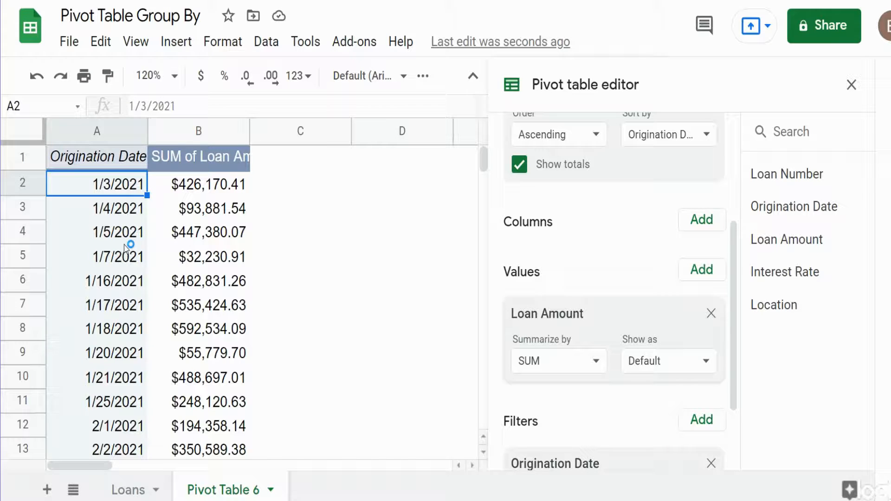
# Group the pivot's origination dates with Create pivot date group > Year-Month.
pyautogui.rightClick(96, 183)
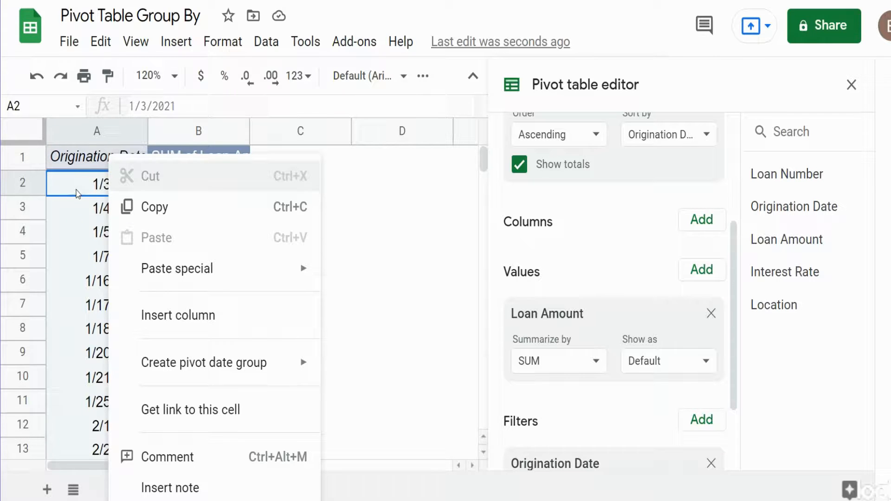
pyautogui.moveTo(203, 362)
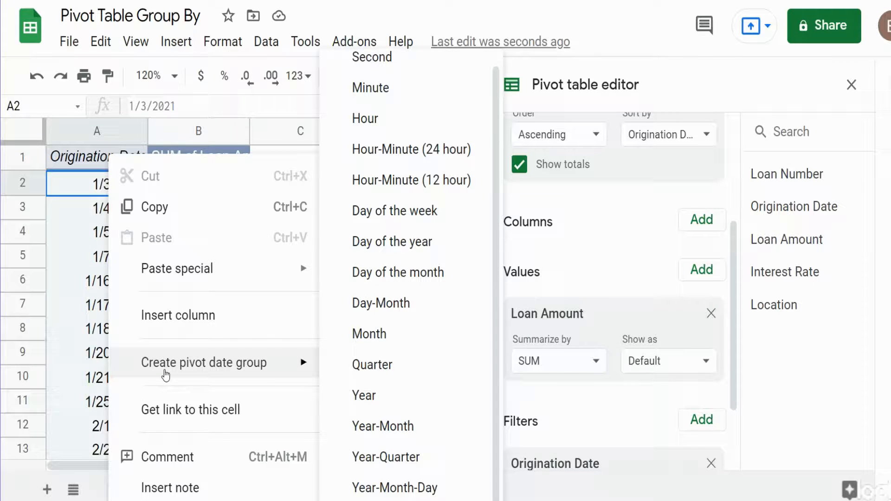
pyautogui.moveTo(392, 365)
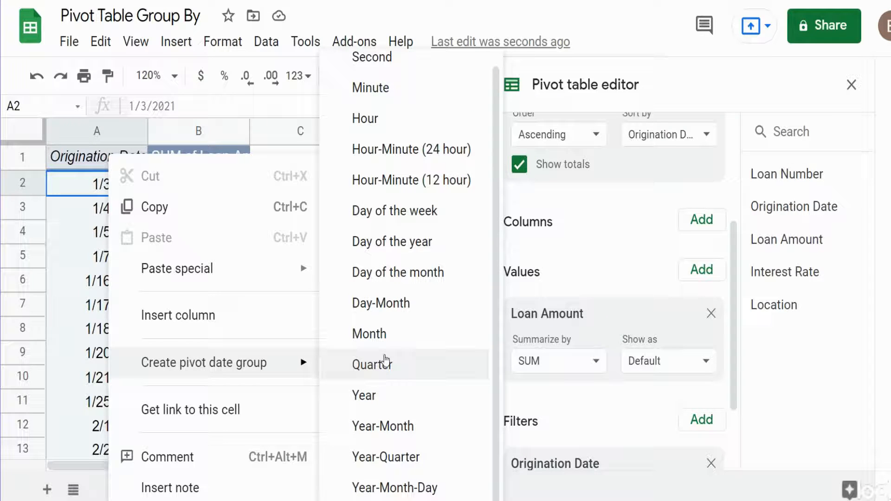
pyautogui.moveTo(382, 427)
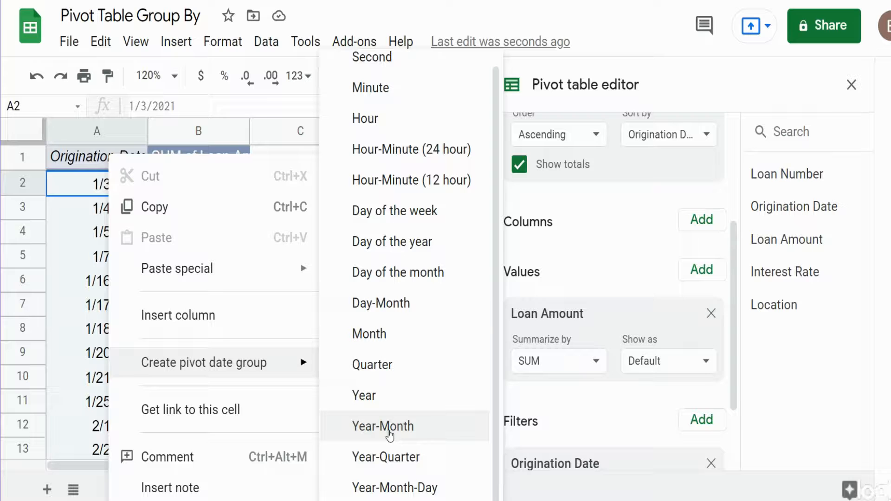
pyautogui.click(382, 427)
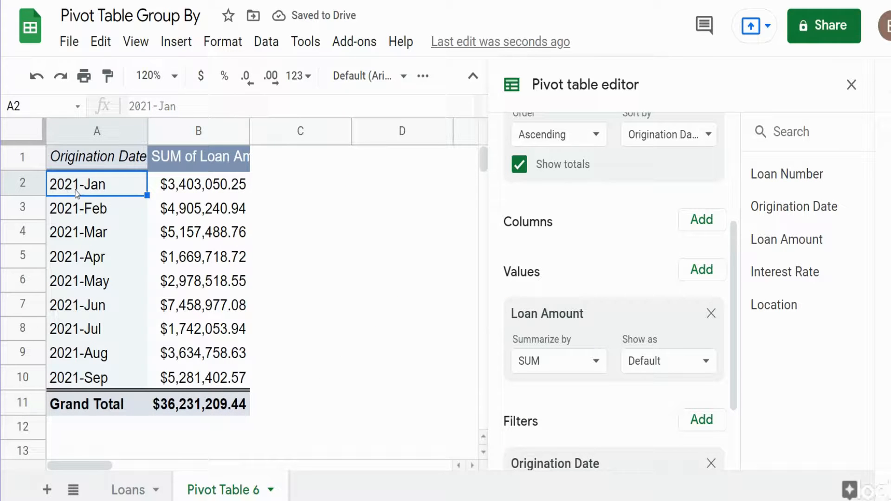
pyautogui.moveTo(101, 194)
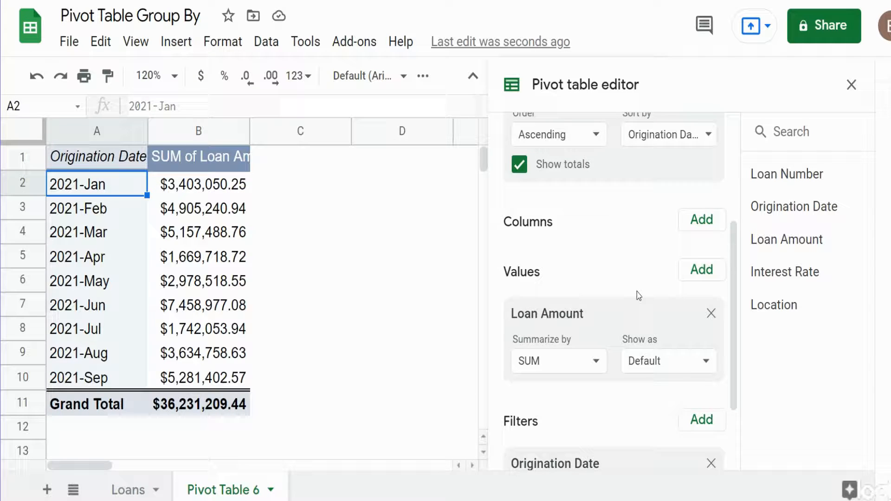
pyautogui.scroll(3)
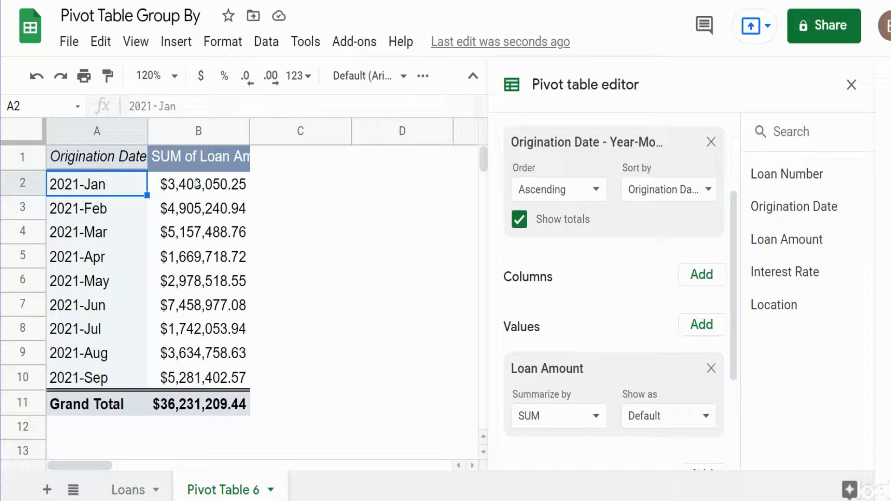
pyautogui.moveTo(176, 291)
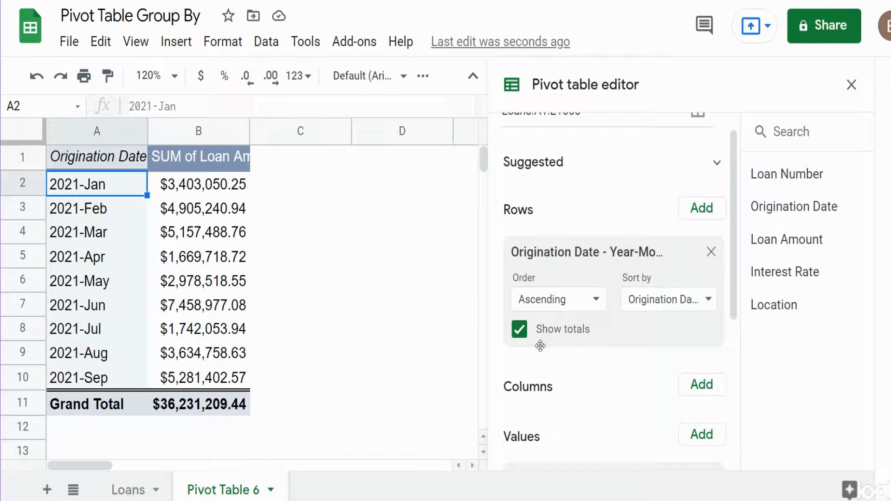
pyautogui.moveTo(619, 264)
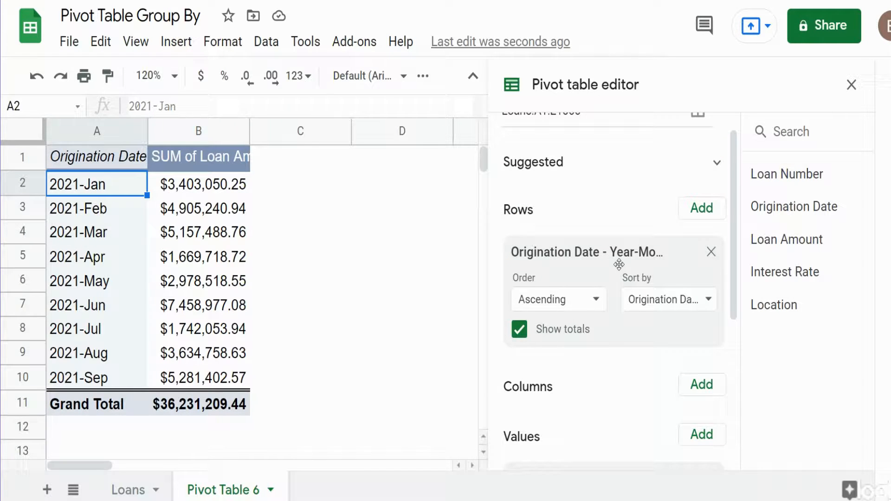
pyautogui.moveTo(588, 252)
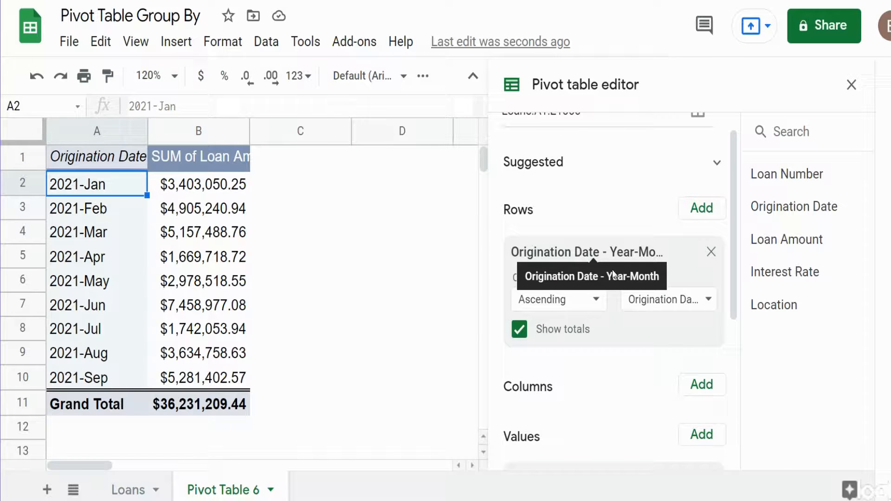
pyautogui.moveTo(796, 305)
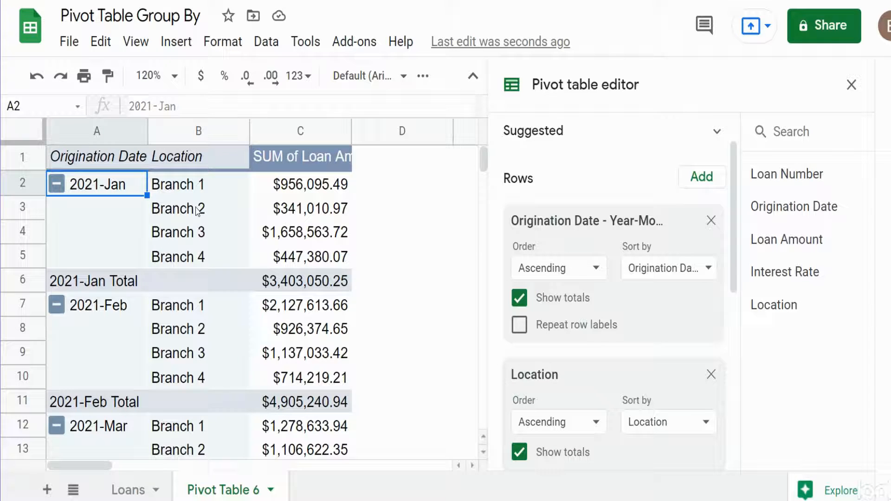
pyautogui.moveTo(231, 221)
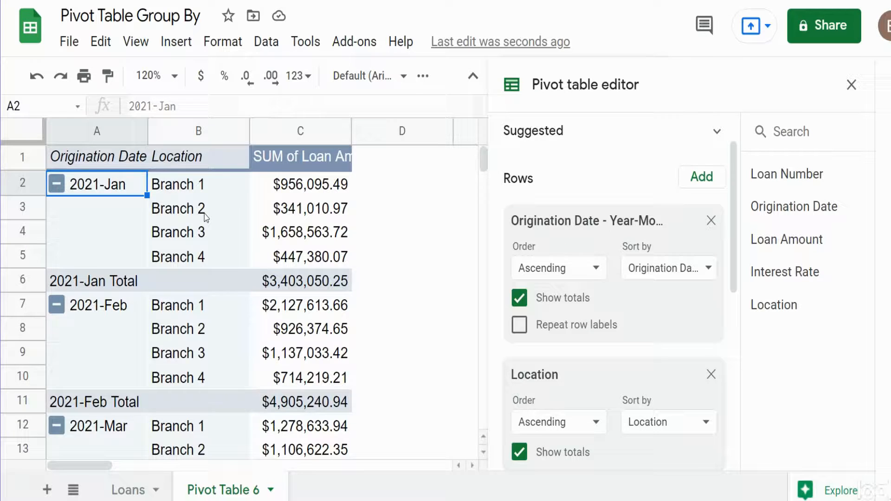
# Select Branch 1 and Branch 2 and combine them into one pivot group.
pyautogui.click(198, 208)
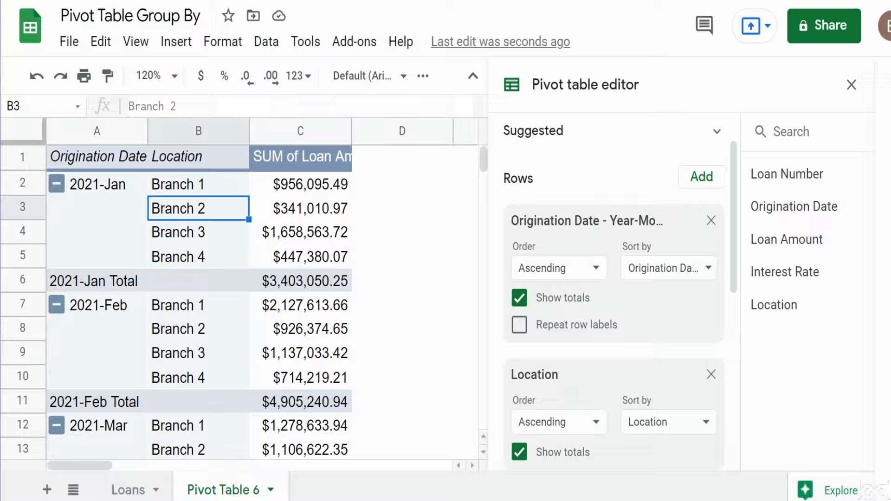
pyautogui.moveTo(198, 208); pyautogui.dragTo(198, 184)
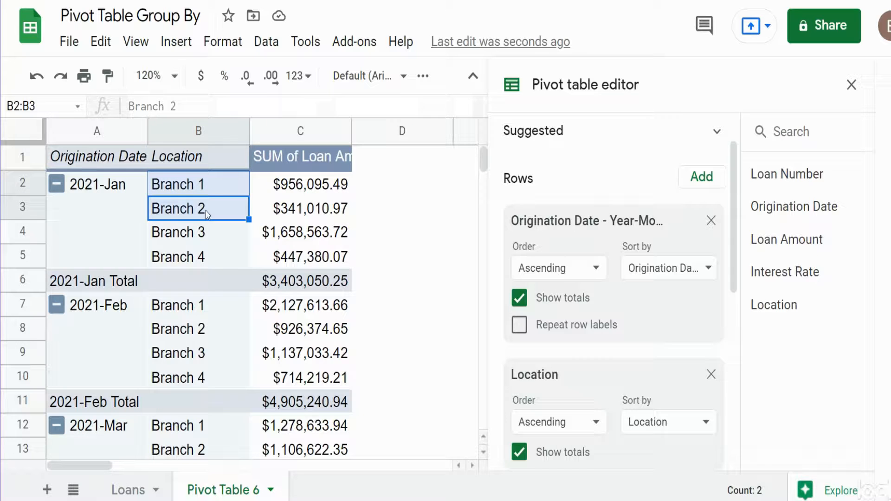
pyautogui.rightClick(177, 209)
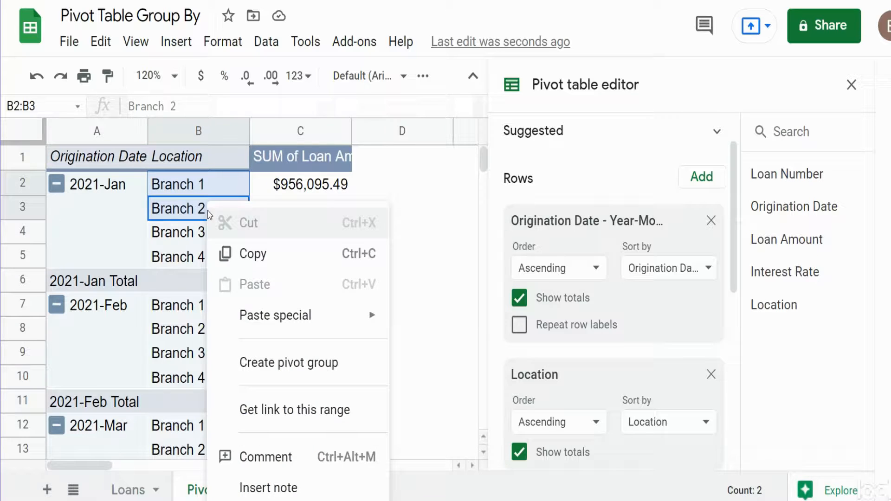
pyautogui.moveTo(284, 374)
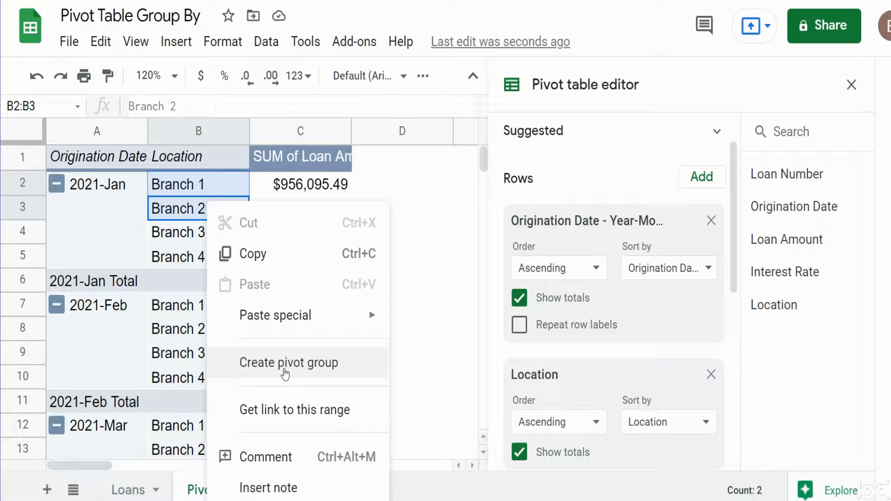
pyautogui.click(289, 362)
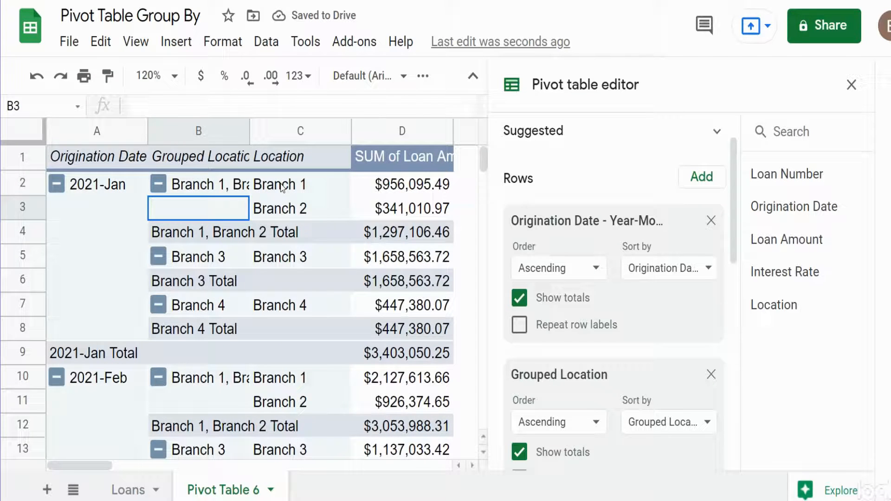
pyautogui.click(198, 184)
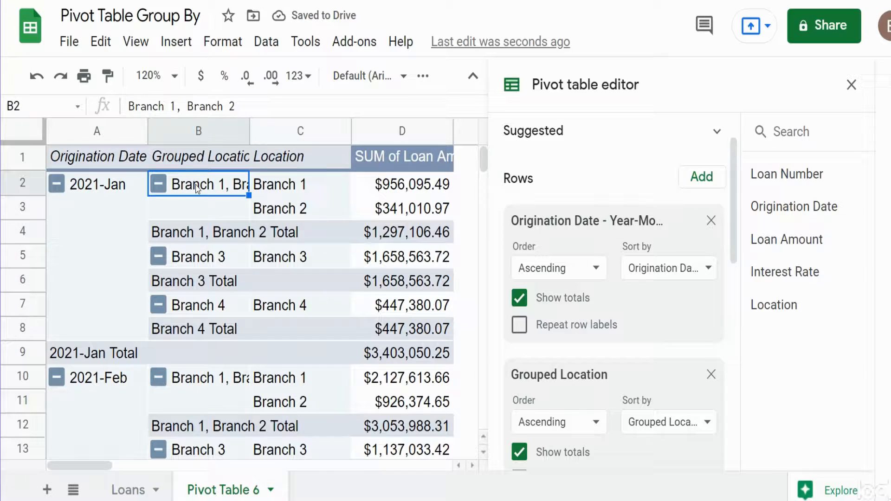
pyautogui.moveTo(230, 188)
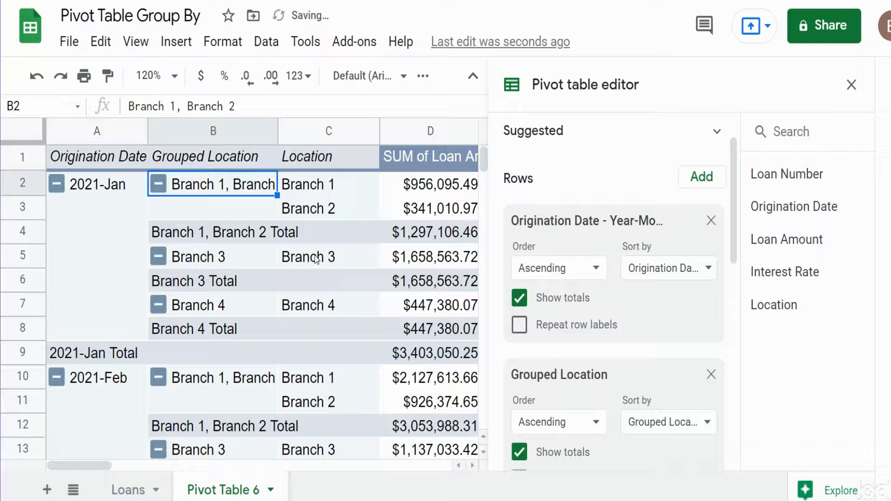
# Select Branch 3 and Branch 4 and bring up their grouping options.
pyautogui.click(329, 257)
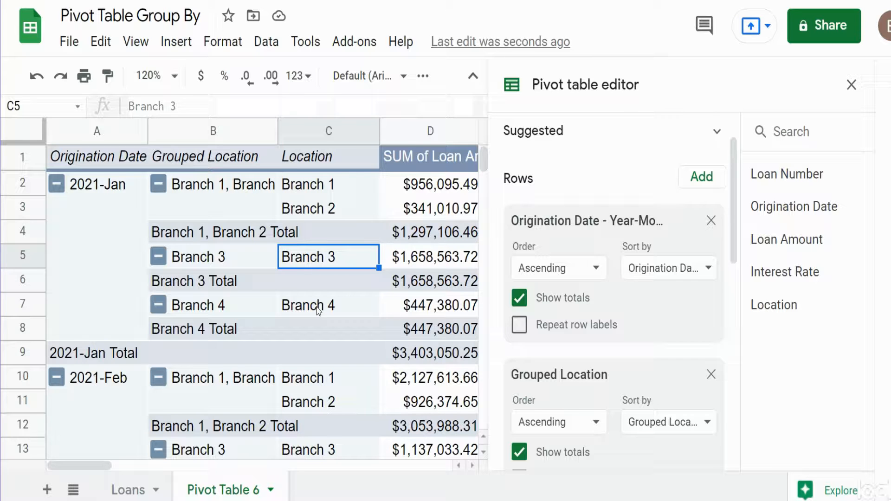
pyautogui.click(328, 305)
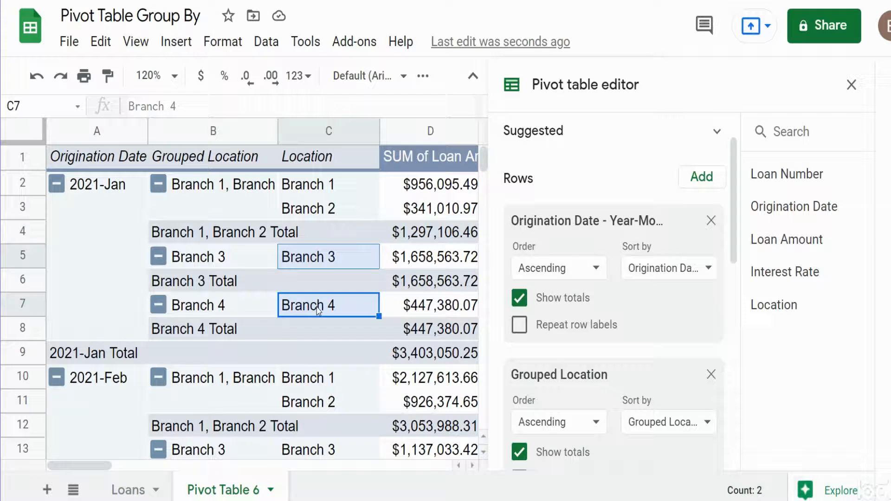
pyautogui.rightClick(316, 306)
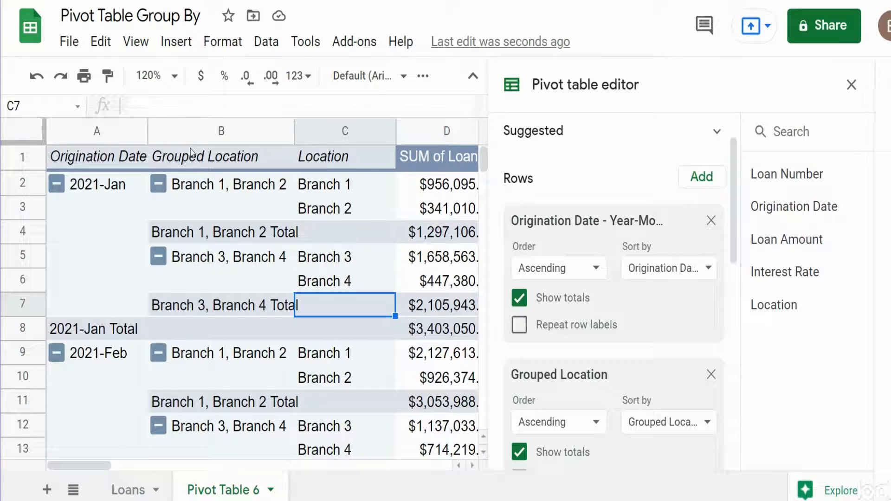
# Delete the Location row field in the Pivot table editor.
pyautogui.click(344, 183)
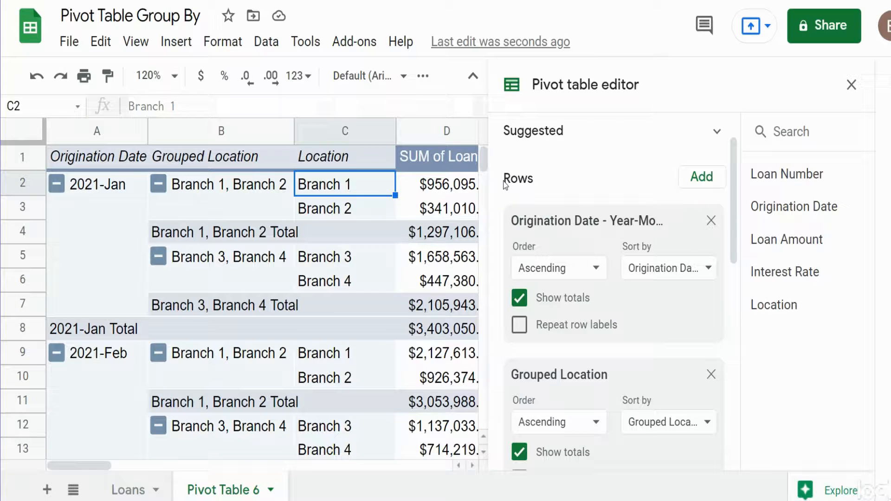
pyautogui.moveTo(606, 201)
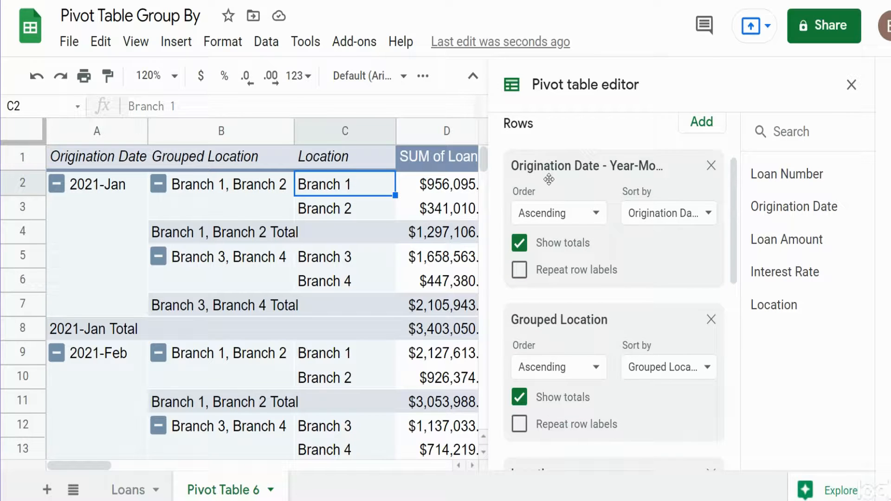
pyautogui.moveTo(589, 166)
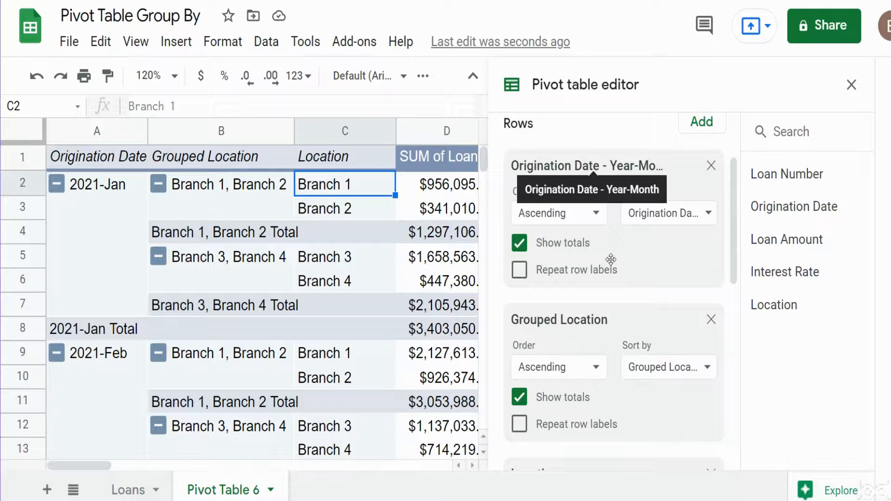
pyautogui.moveTo(574, 319)
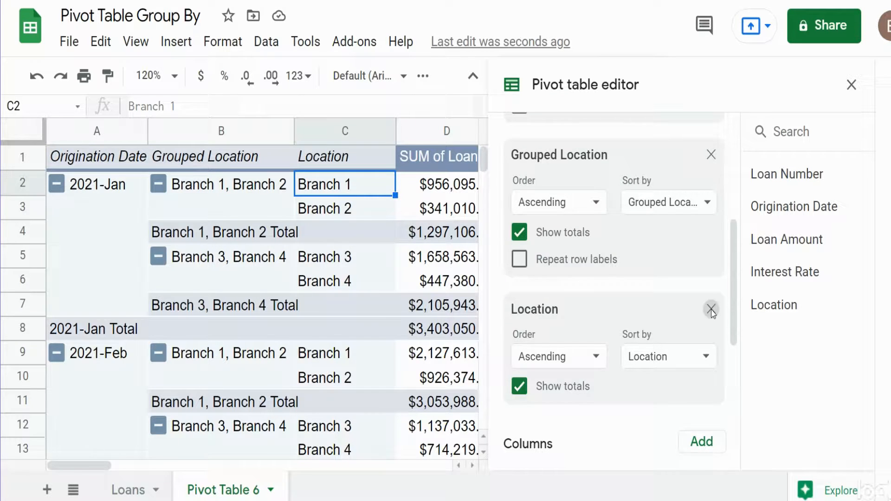
pyautogui.click(712, 310)
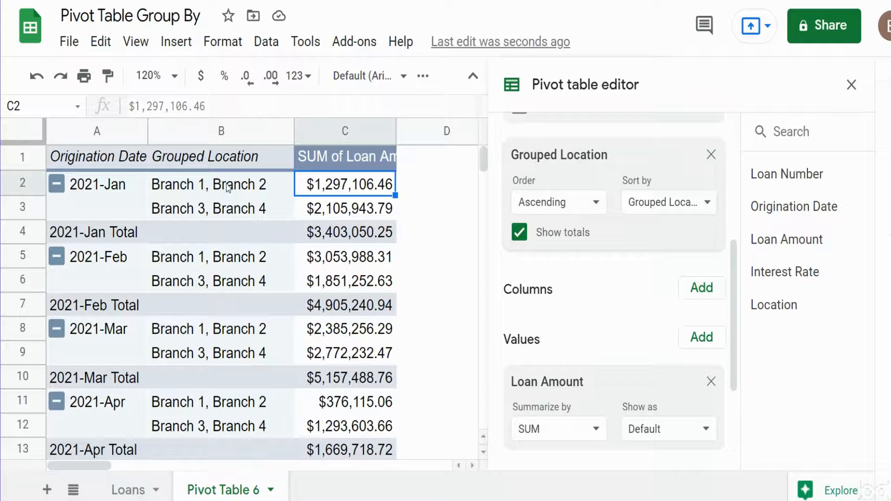
# Replace the commas in the group labels with '&', giving 'Branch 1 & 2' and 'Branch 3 & 4'.
pyautogui.click(220, 184)
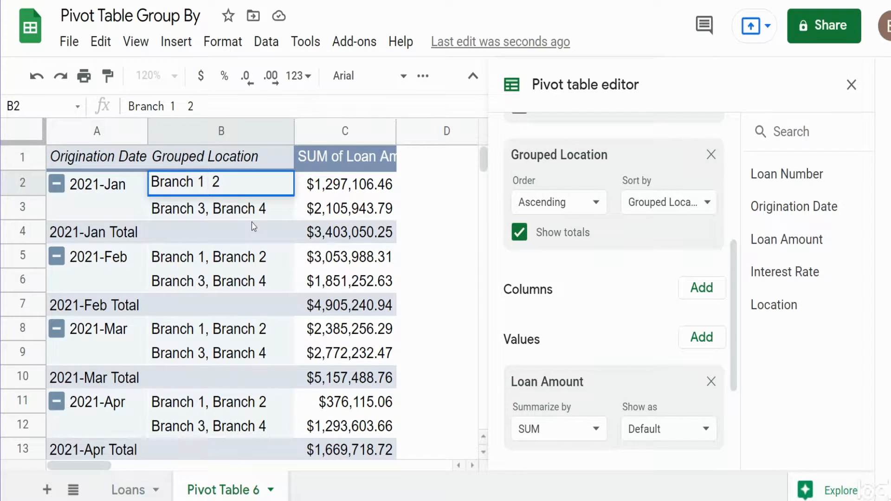
pyautogui.write('&')
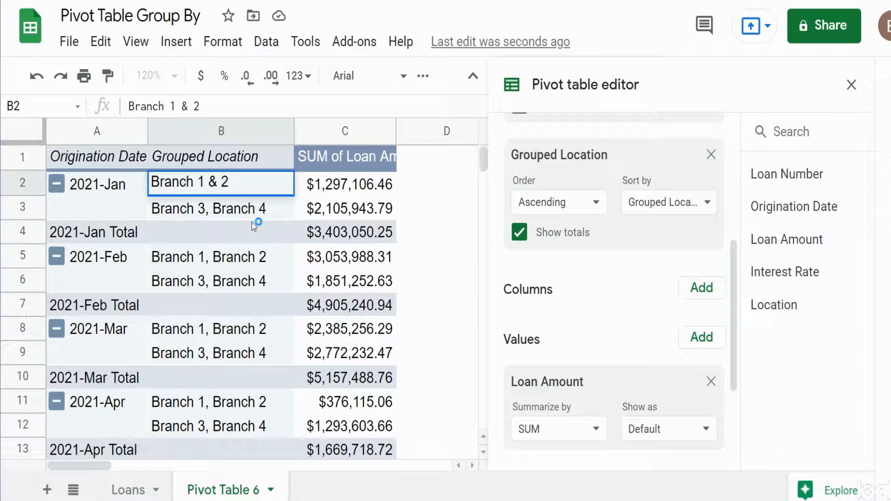
pyautogui.click(221, 208)
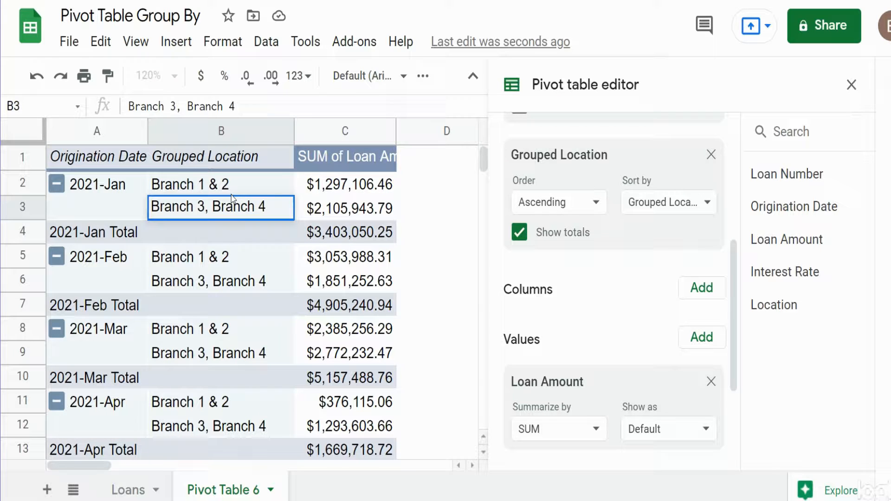
pyautogui.doubleClick(231, 207)
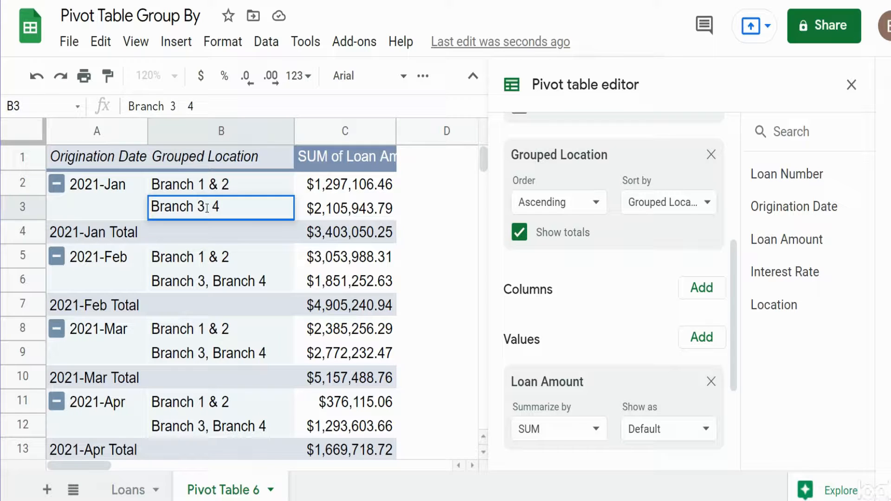
pyautogui.press('enter')
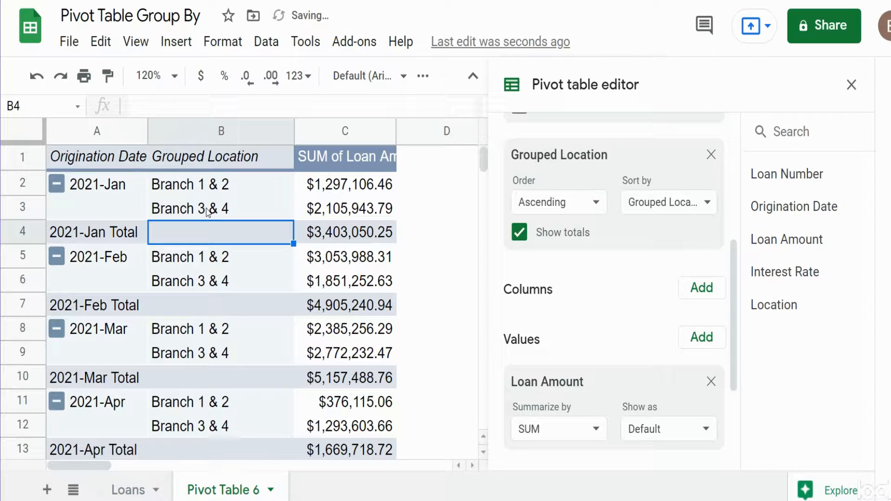
pyautogui.moveTo(253, 289)
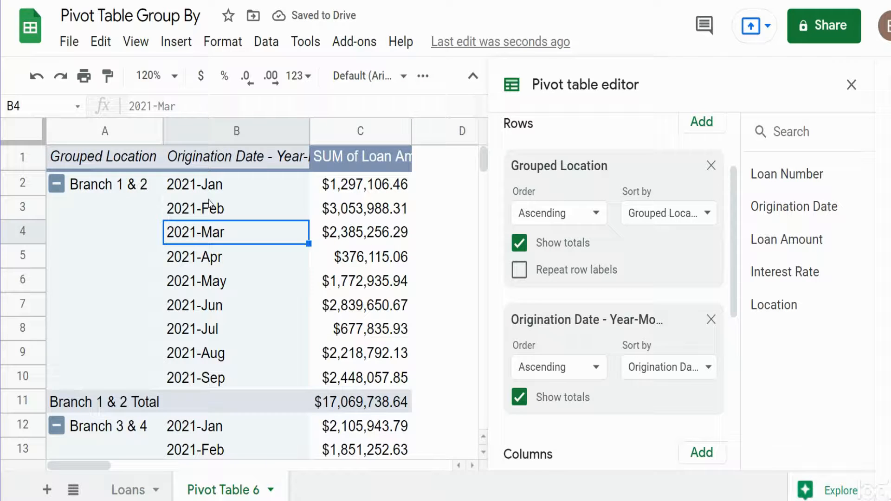
# Scroll the editor's Rows section to put Grouped Location above Origination Date - Year-Month.
pyautogui.scroll(-3)
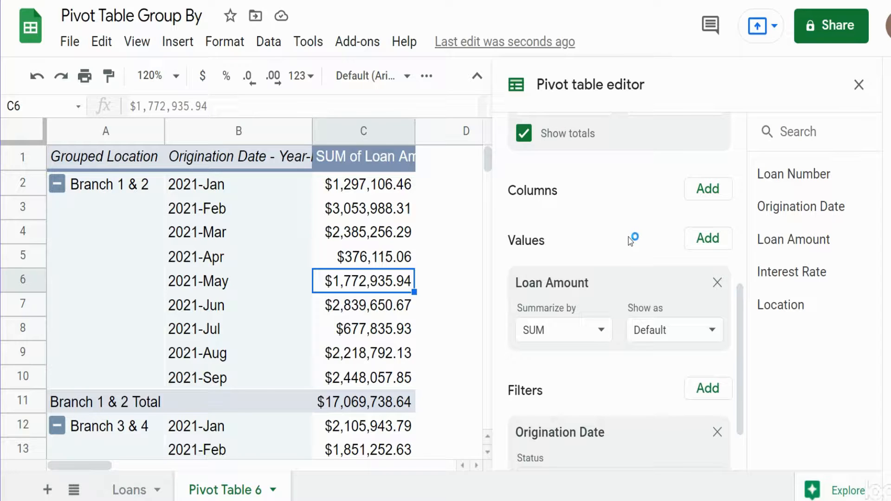
pyautogui.moveTo(630, 240)
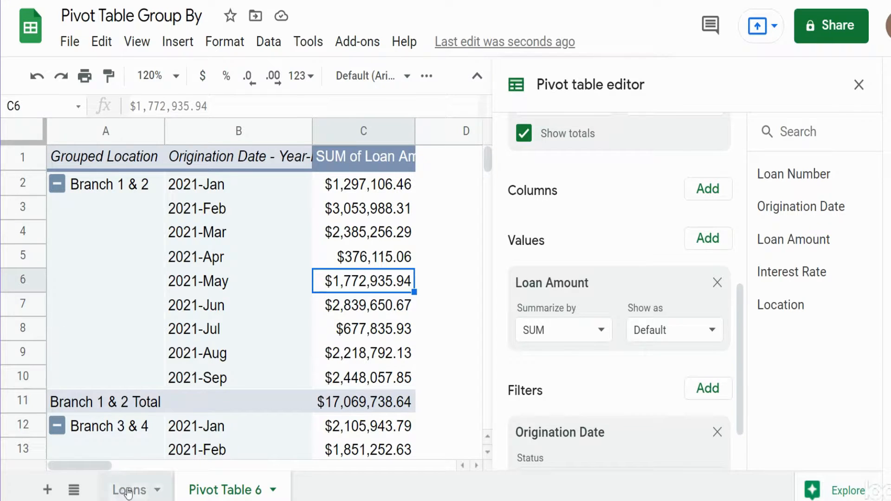
# Switch to the Loans sheet and create a second pivot table on a new sheet.
pyautogui.click(129, 490)
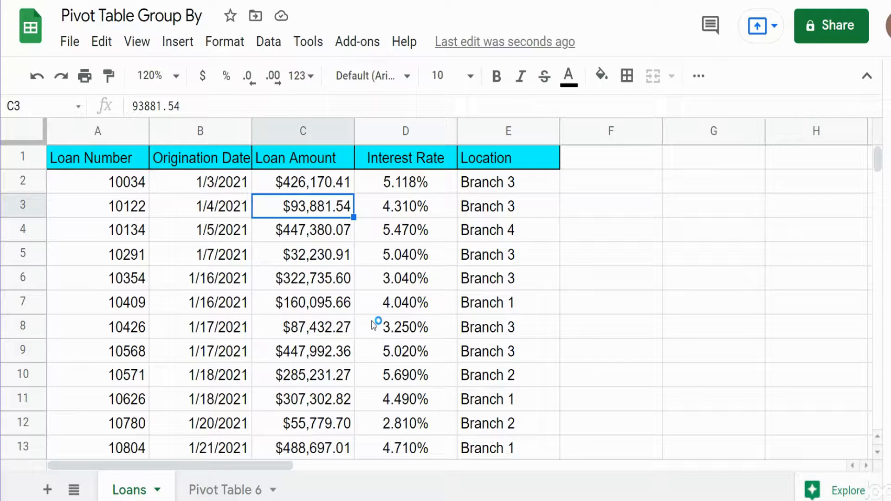
pyautogui.moveTo(267, 41)
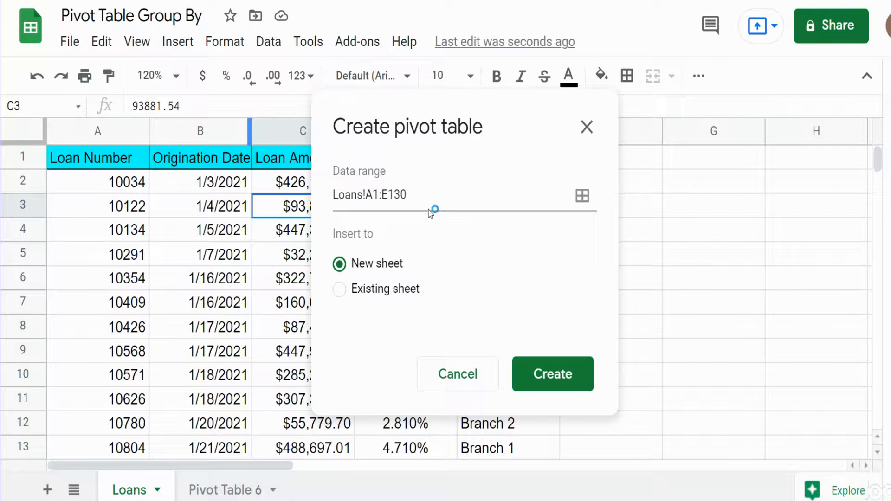
pyautogui.click(552, 374)
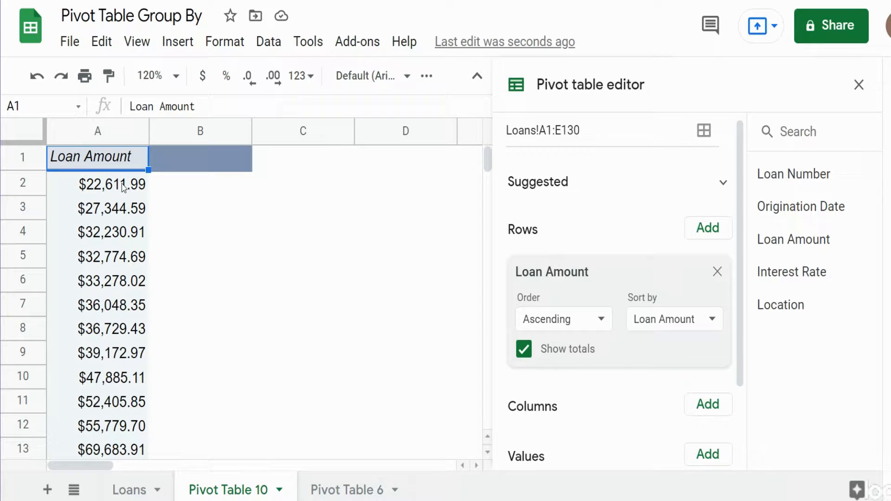
# Create a Loan Amount pivot group rule with minimum 20000, maximum 600000, interval 100000.
pyautogui.click(112, 184)
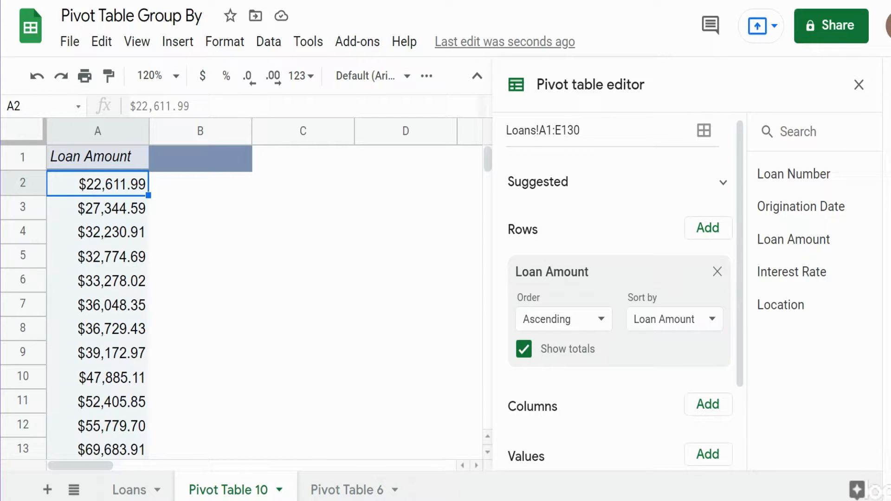
pyautogui.scroll(-3)
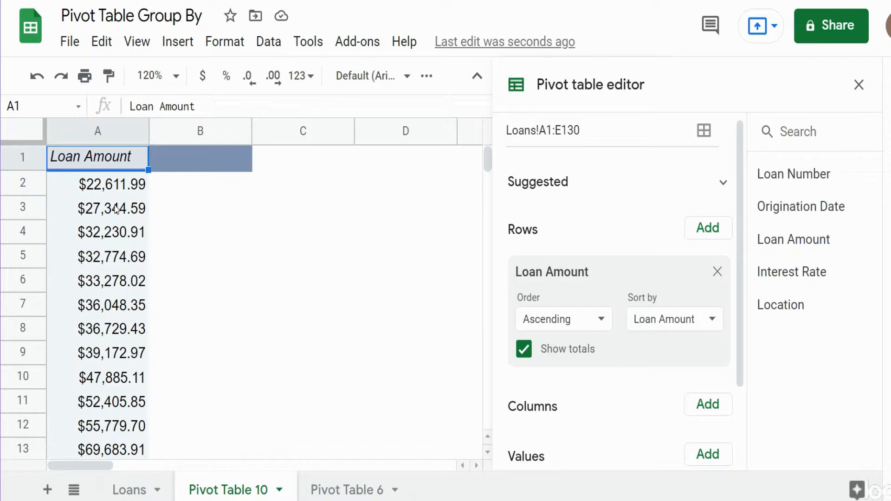
pyautogui.click(96, 184)
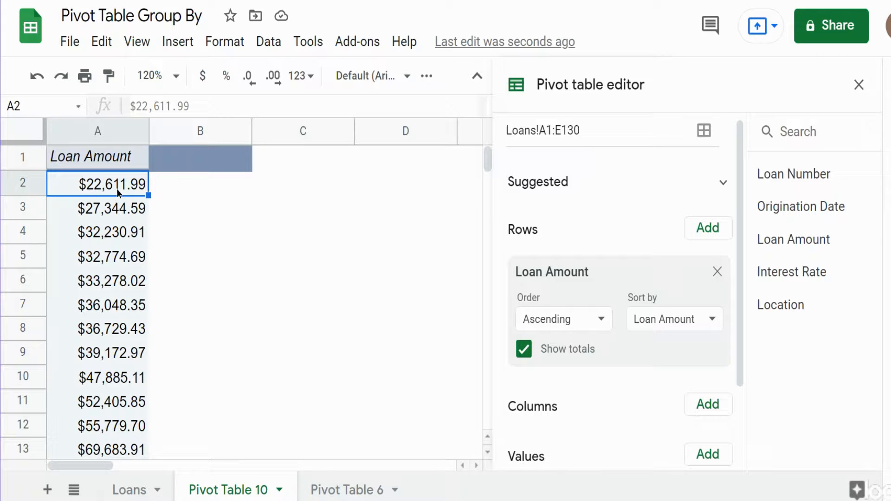
pyautogui.rightClick(113, 185)
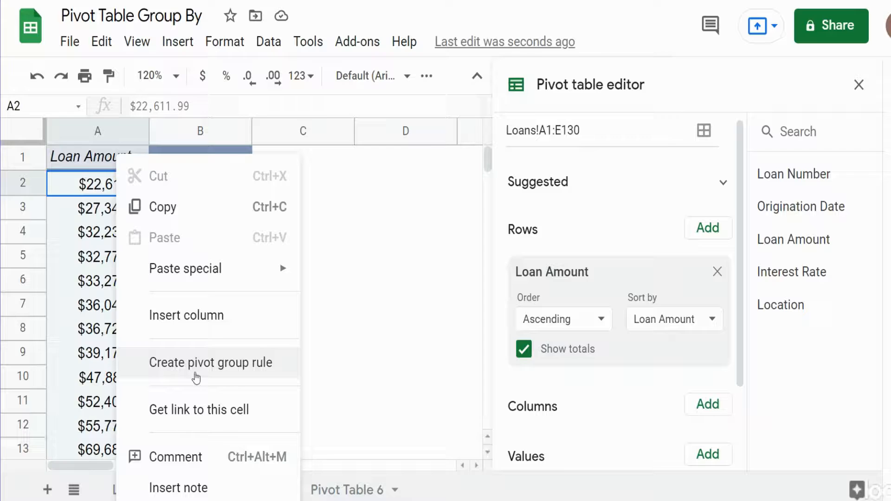
pyautogui.click(210, 362)
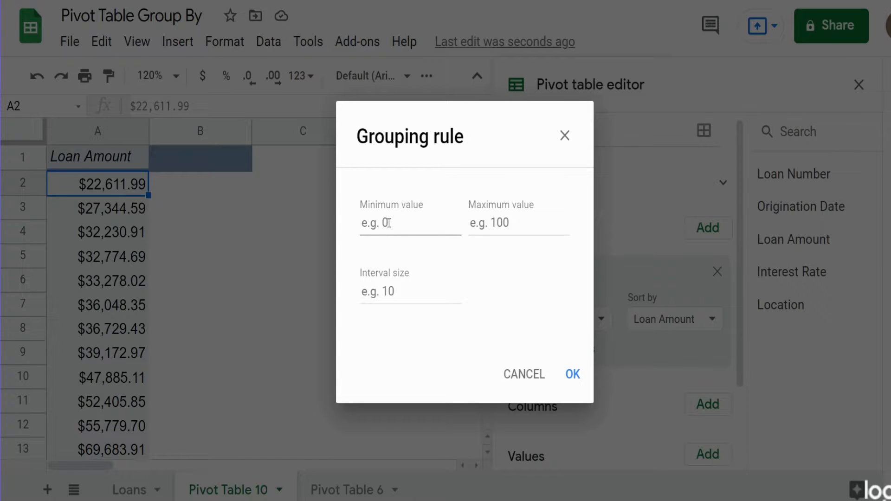
pyautogui.click(409, 223)
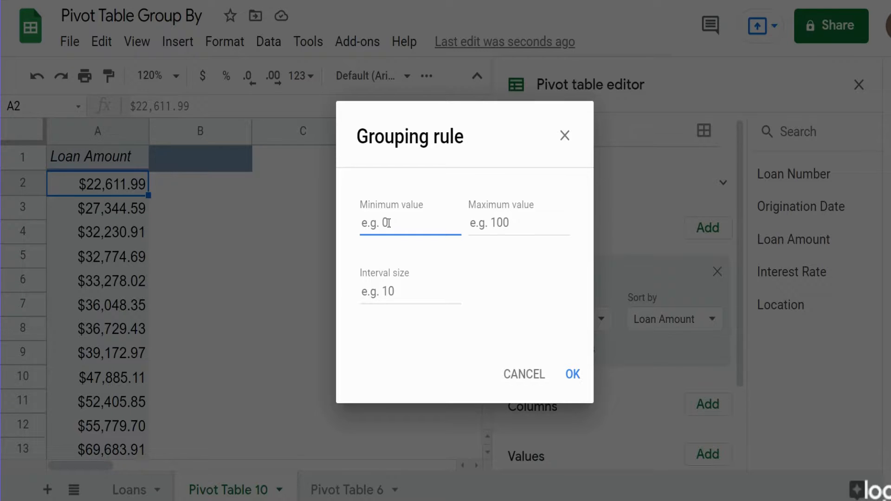
pyautogui.write('2')
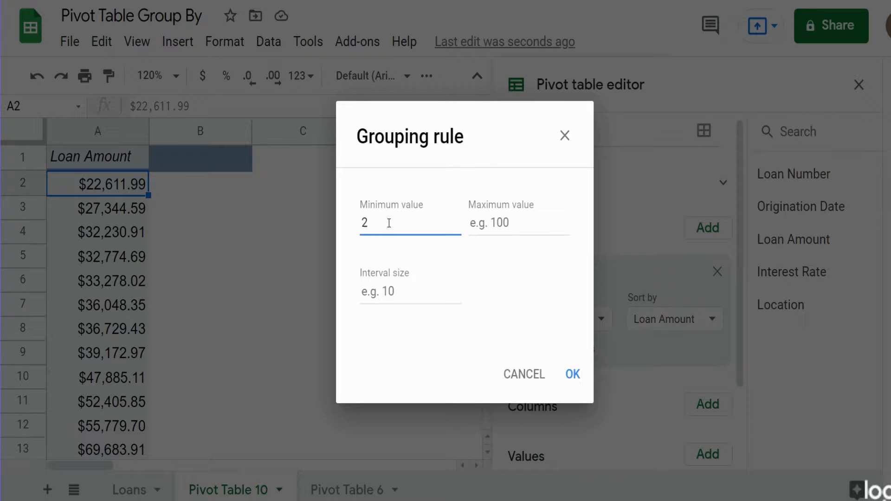
pyautogui.write('000')
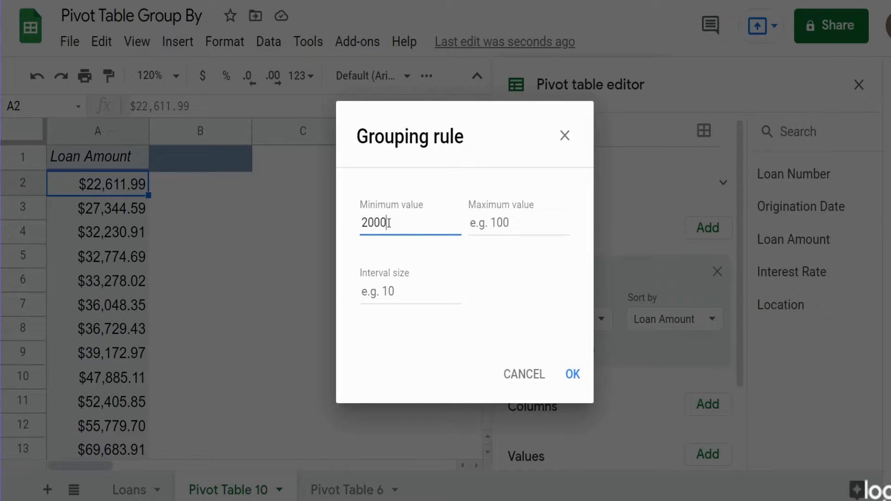
pyautogui.click(517, 223)
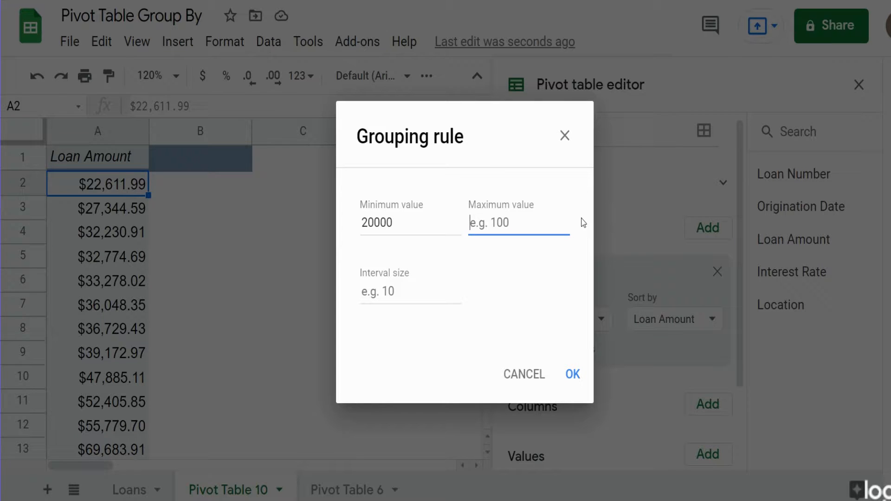
pyautogui.write('600000')
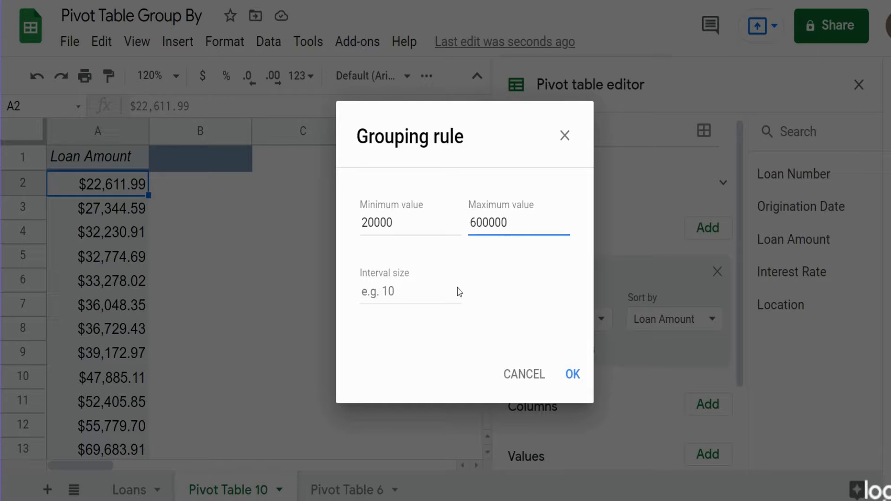
pyautogui.click(409, 291)
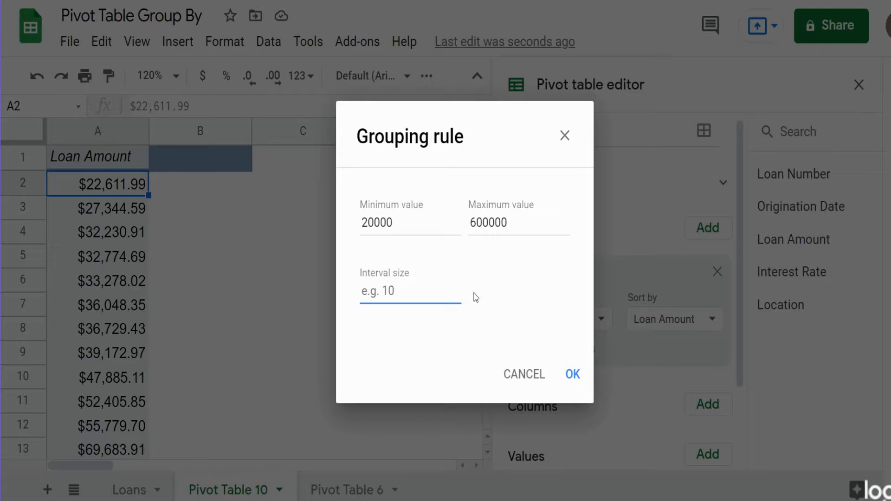
pyautogui.write('100000')
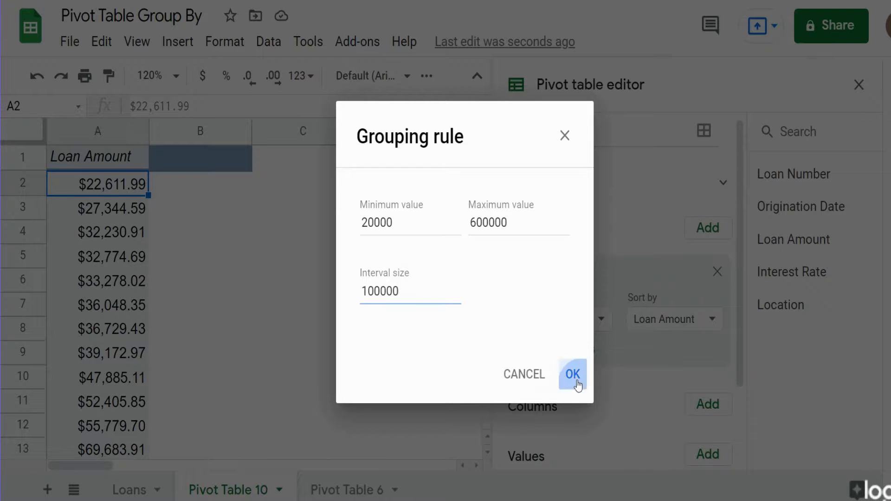
# Widen column A to fit the loan ranges and add Loan Amount to Values.
pyautogui.click(572, 374)
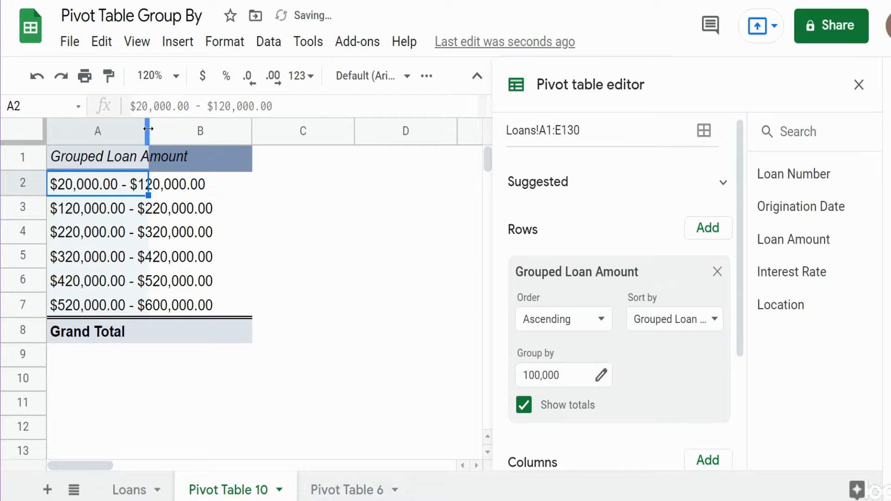
pyautogui.moveTo(148, 132); pyautogui.dragTo(200, 131)
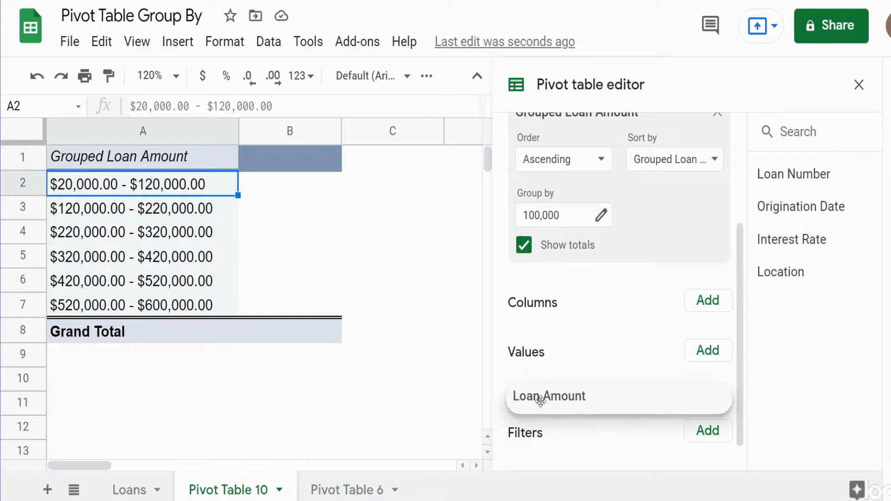
pyautogui.click(549, 396)
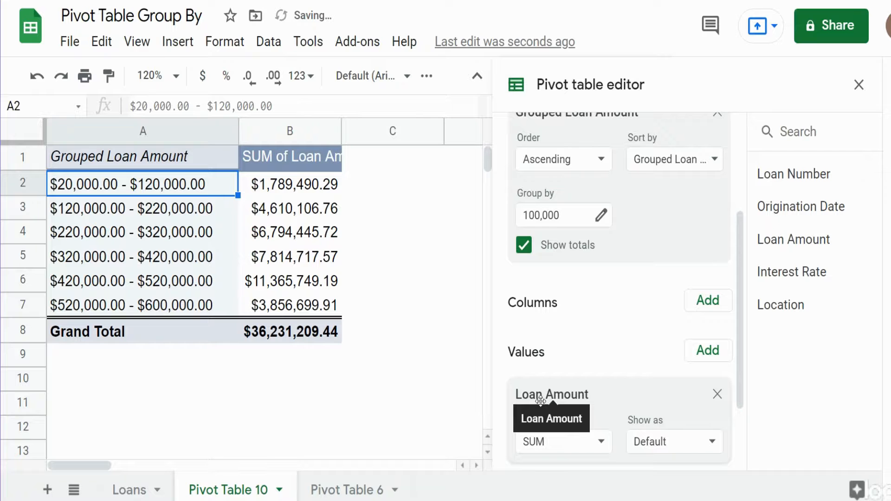
pyautogui.click(290, 281)
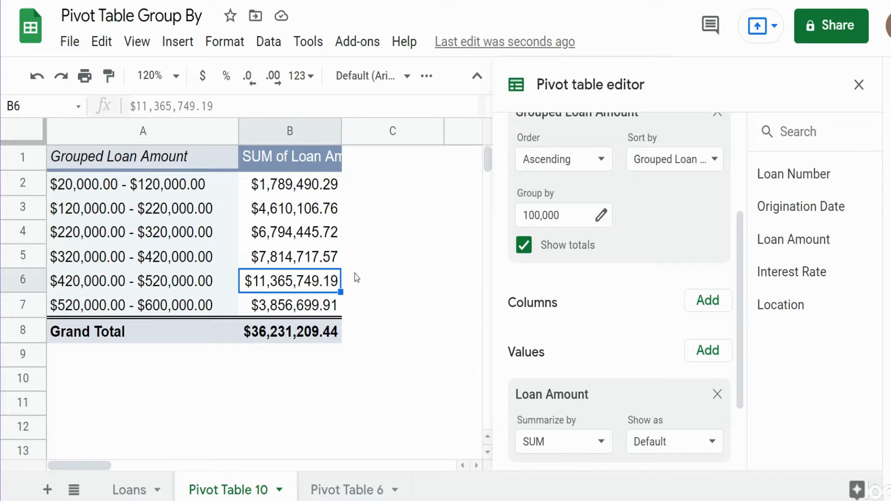
pyautogui.moveTo(633, 327)
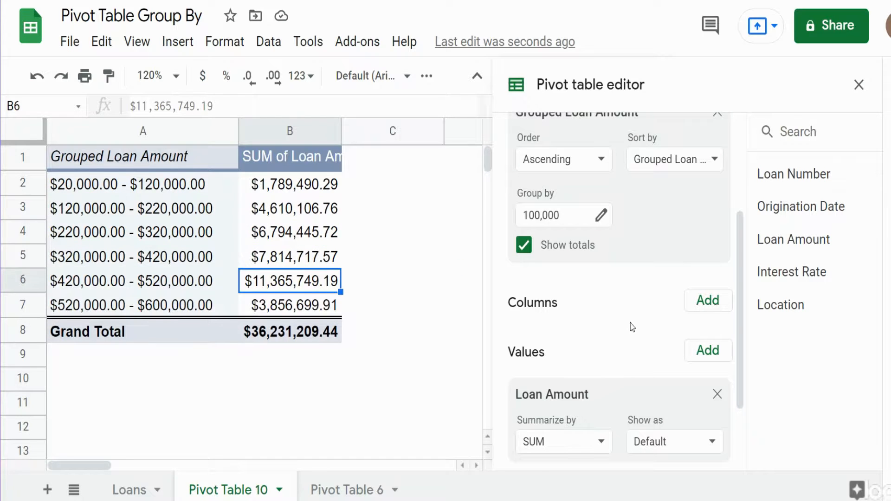
# Summarize Loan Amount by COUNT and show the values as % of column.
pyautogui.scroll(-3)
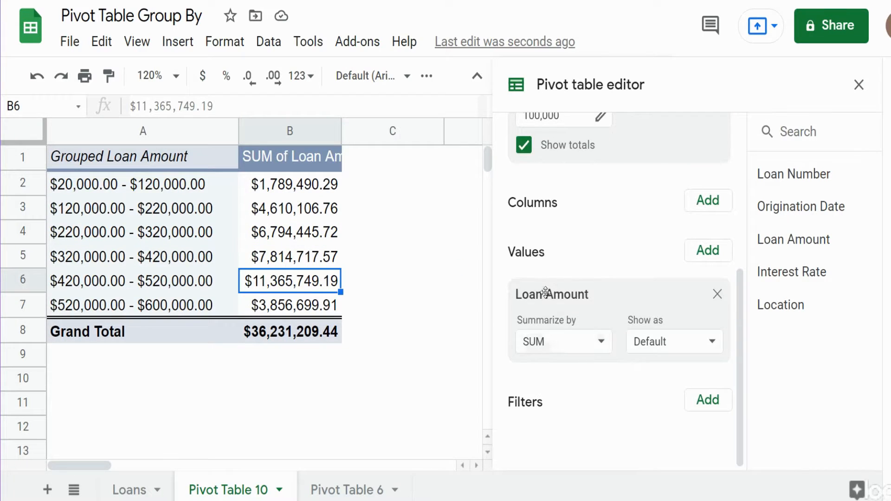
pyautogui.click(563, 342)
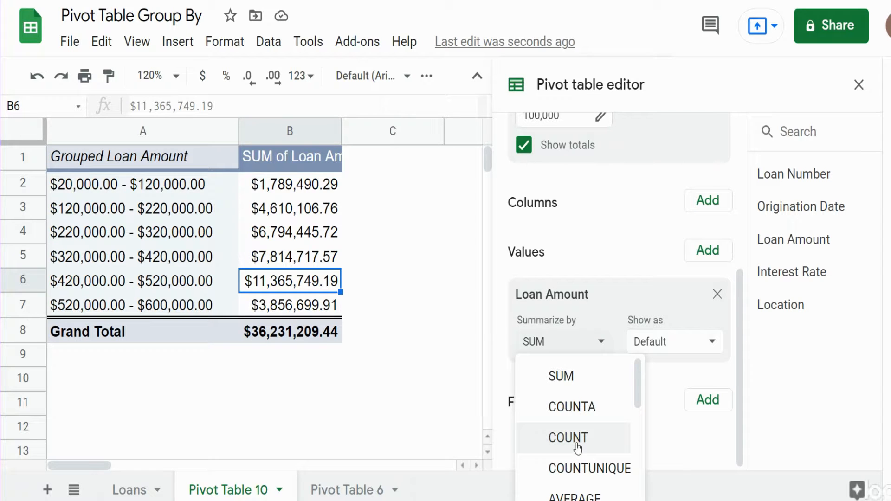
pyautogui.click(568, 438)
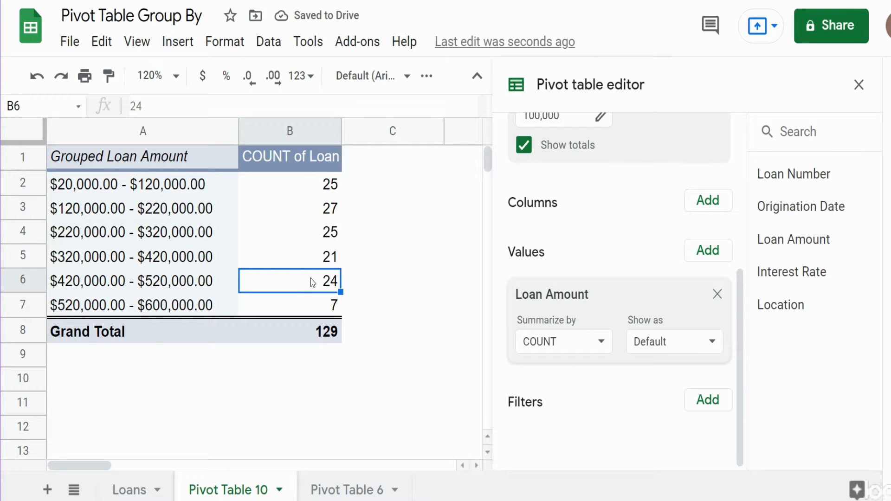
pyautogui.moveTo(281, 221)
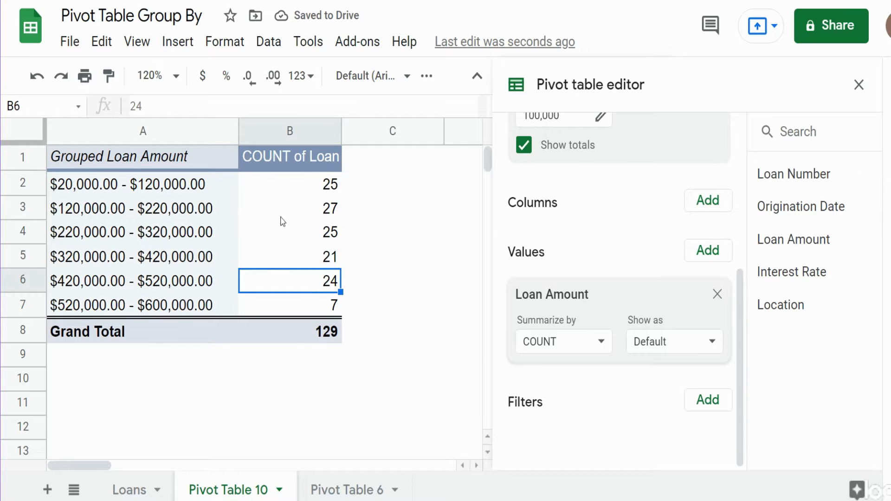
pyautogui.click(674, 342)
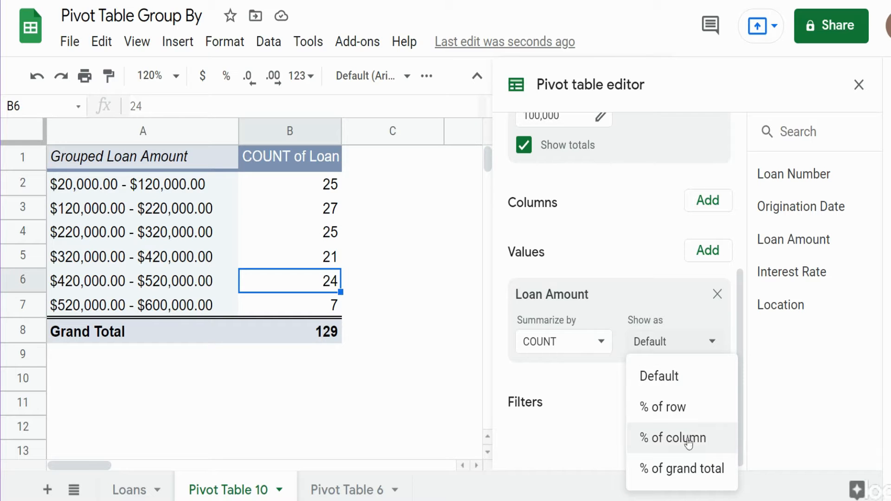
pyautogui.click(673, 438)
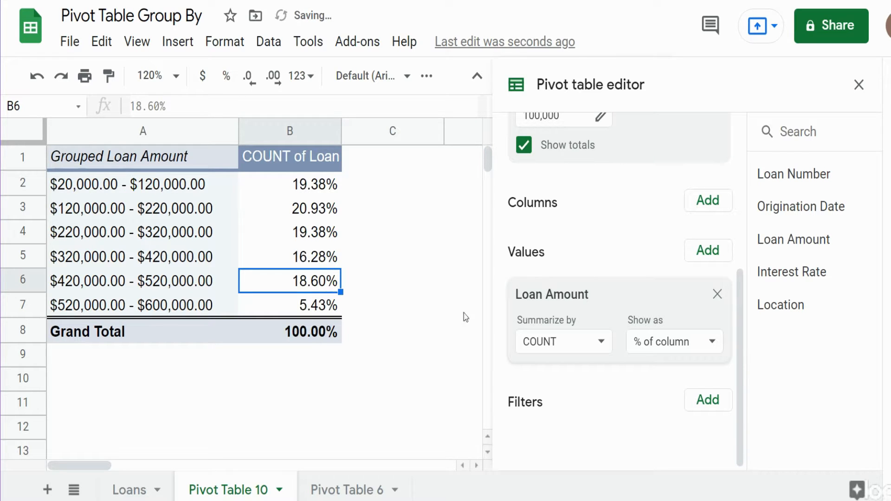
pyautogui.click(289, 208)
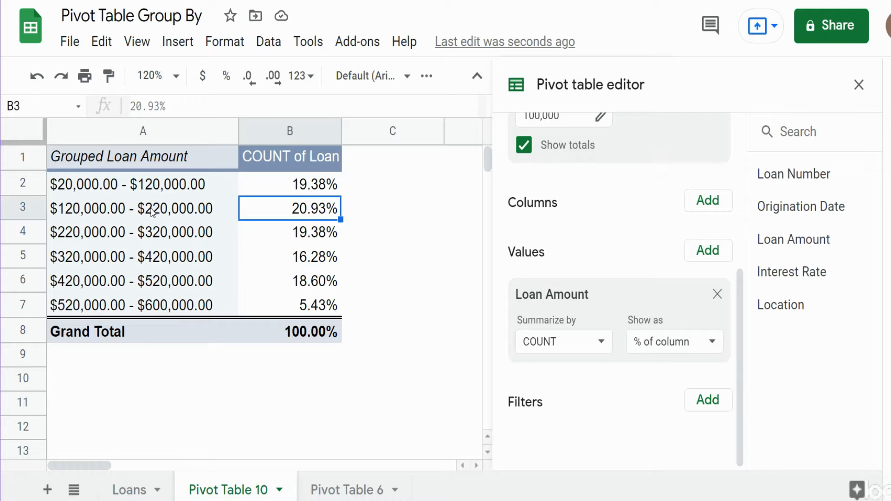
pyautogui.moveTo(773, 413)
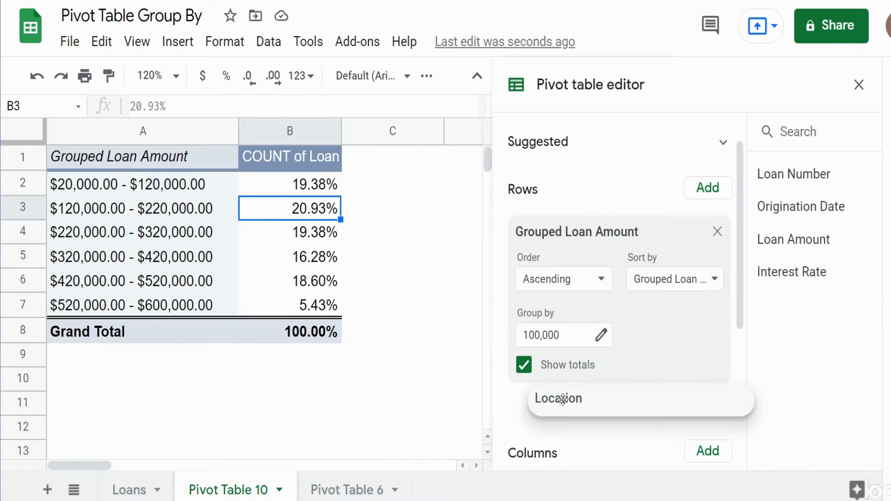
# Add Location to Rows, then move it into Columns so branches spread across.
pyautogui.click(559, 398)
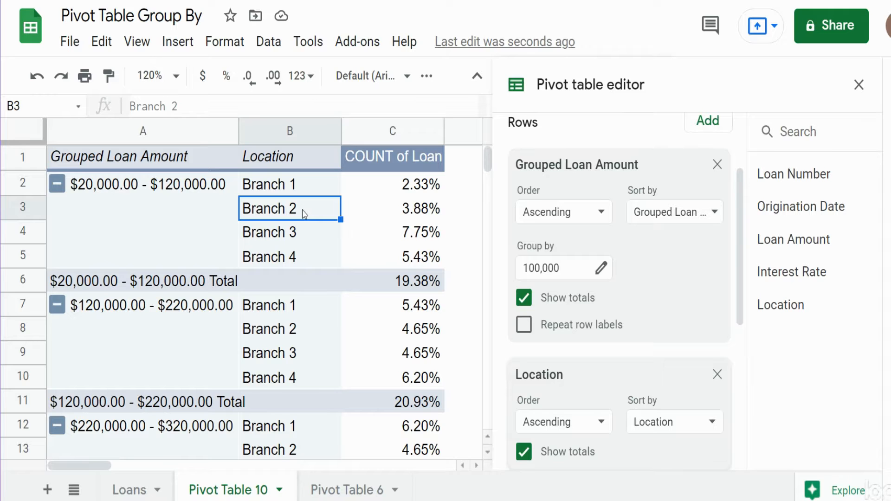
pyautogui.scroll(-3)
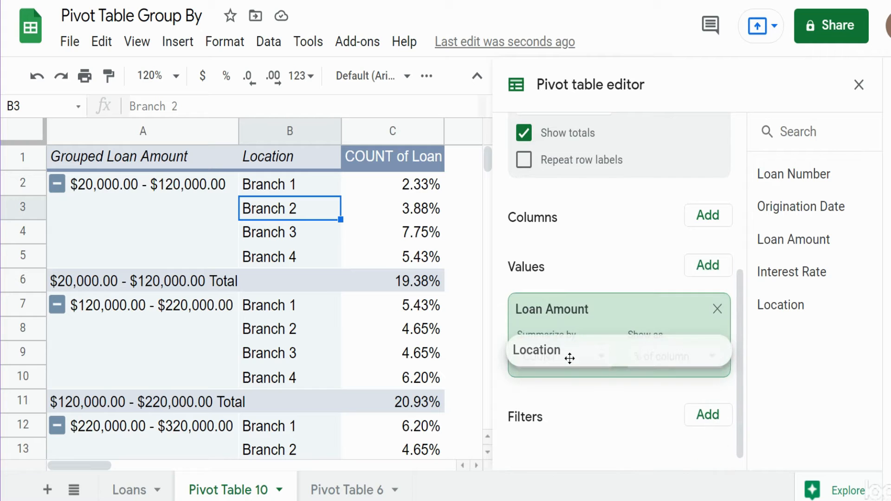
pyautogui.moveTo(570, 358); pyautogui.dragTo(570, 257)
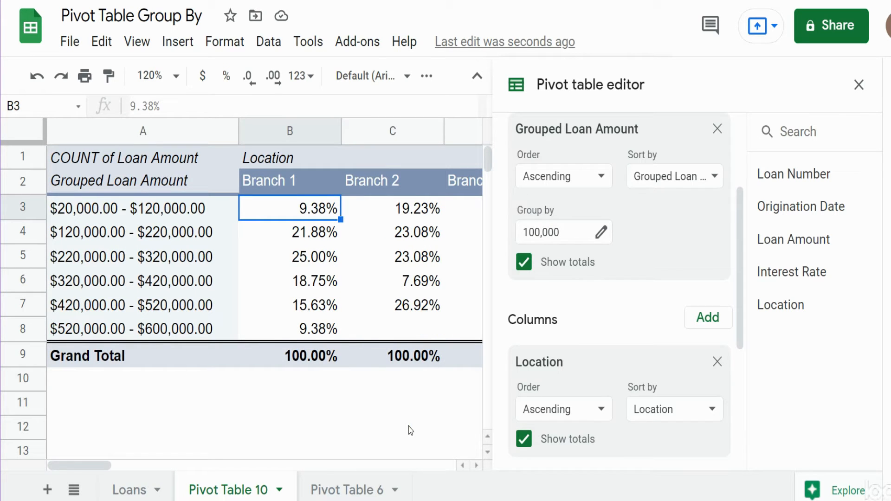
pyautogui.moveTo(430, 393)
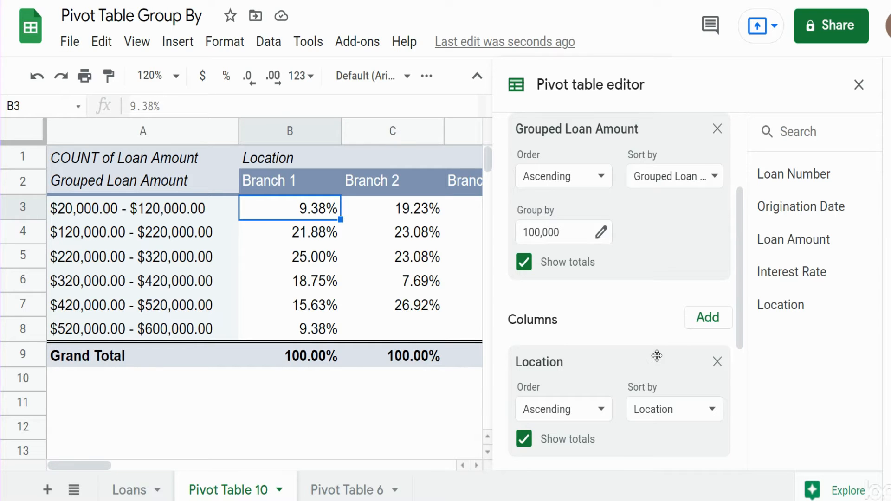
# Show the loan counts as % of row, then select an empty cell below the table.
pyautogui.scroll(-3)
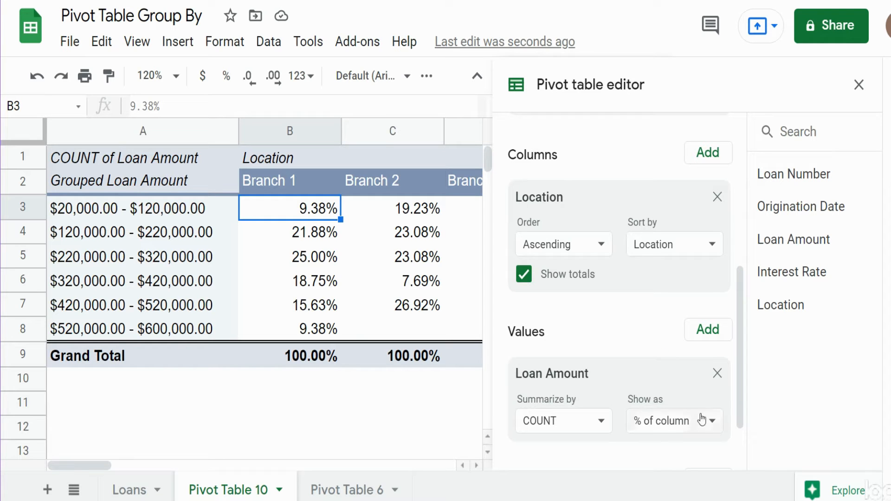
pyautogui.click(674, 420)
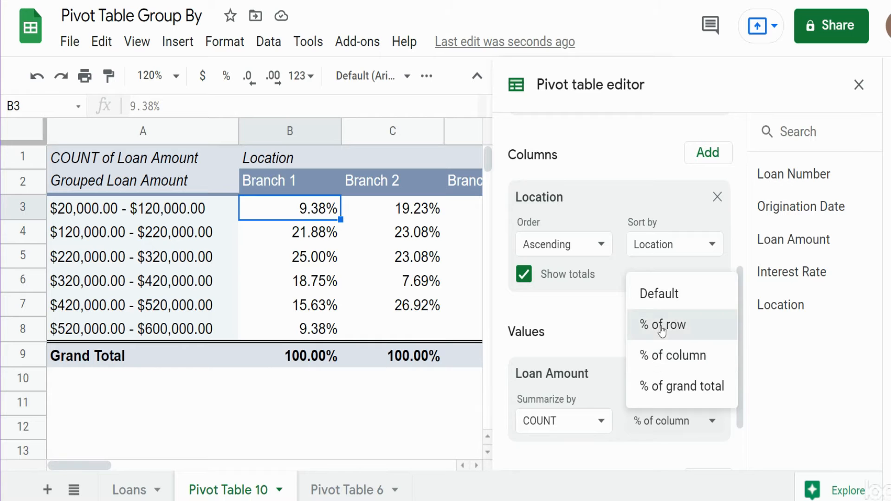
pyautogui.click(661, 325)
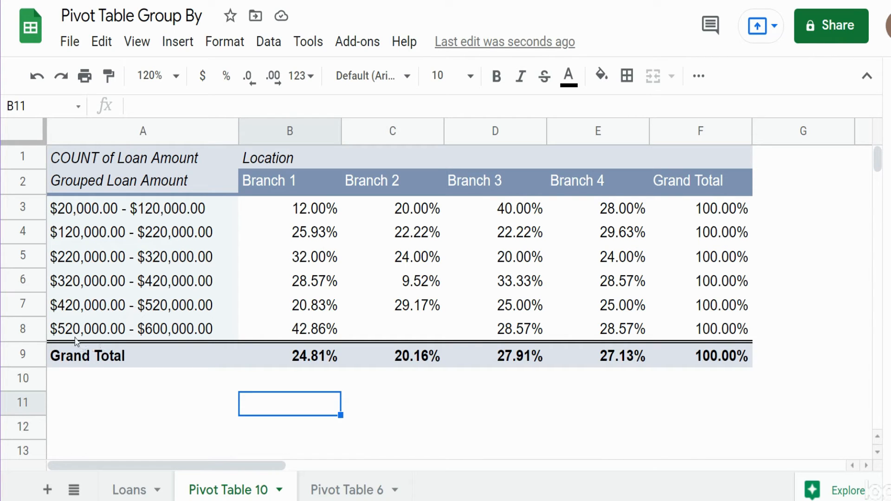
pyautogui.moveTo(169, 333)
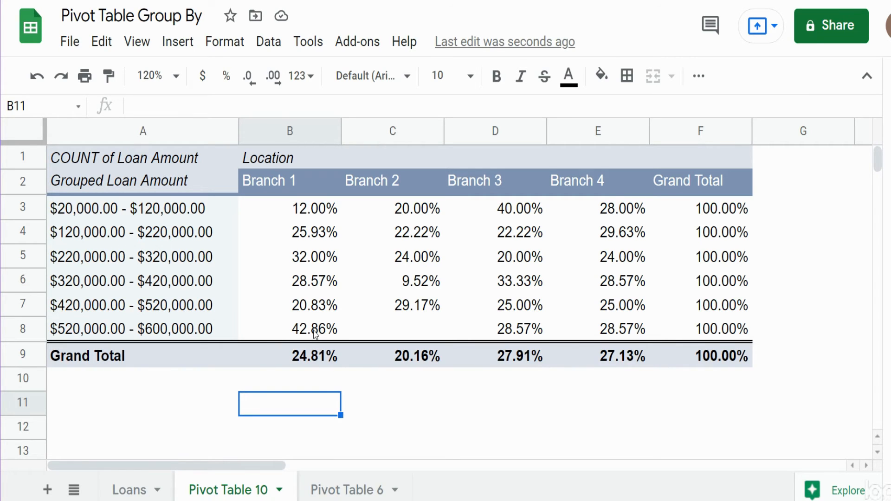
pyautogui.moveTo(736, 334)
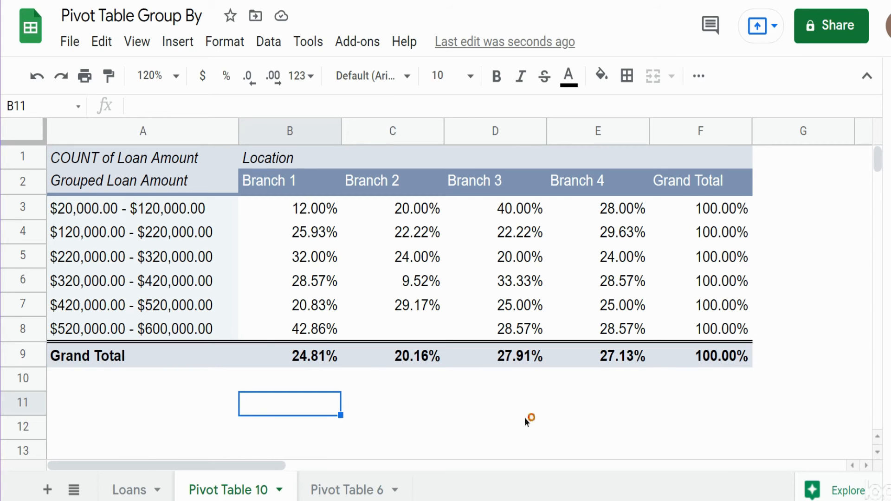
pyautogui.click(494, 403)
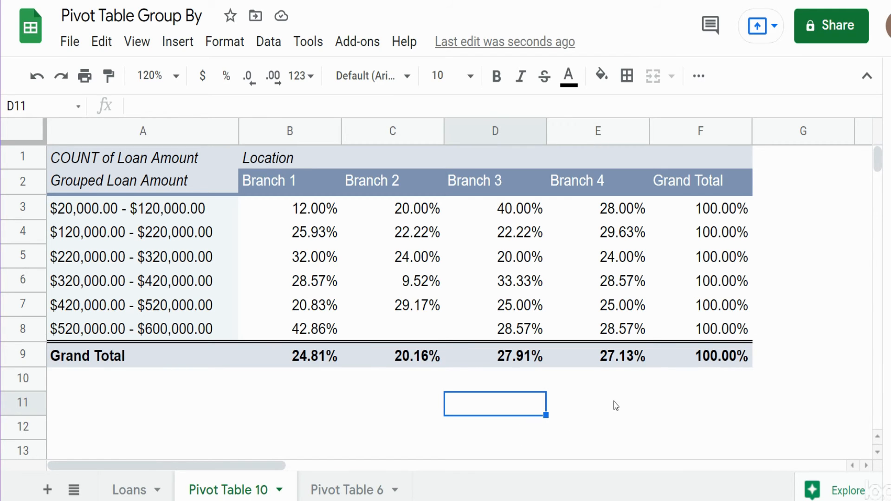